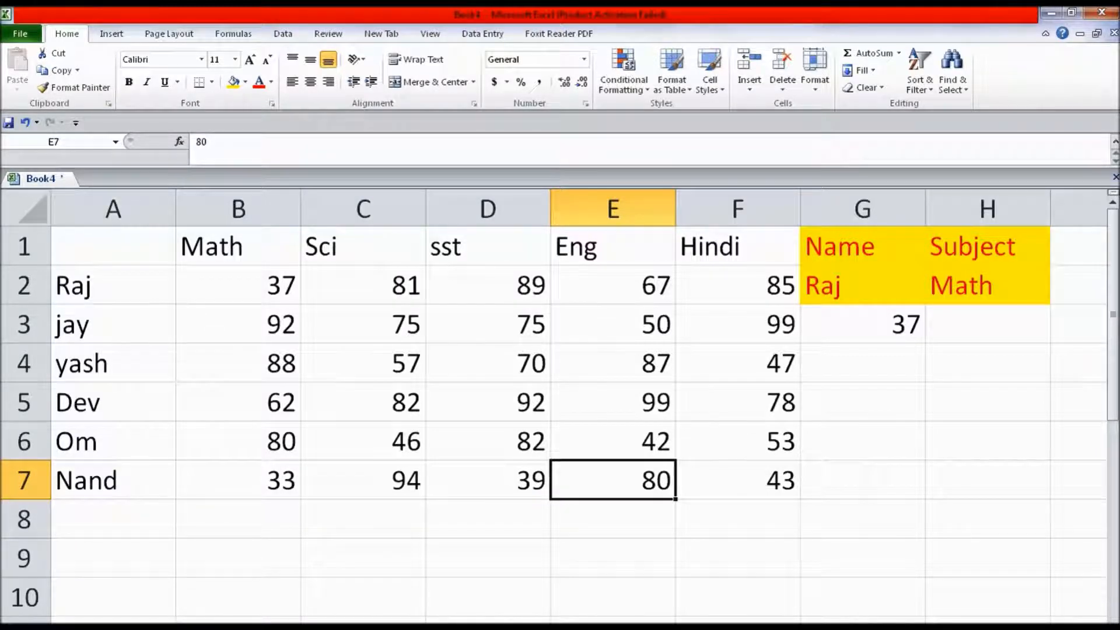
mouse_move(601, 427)
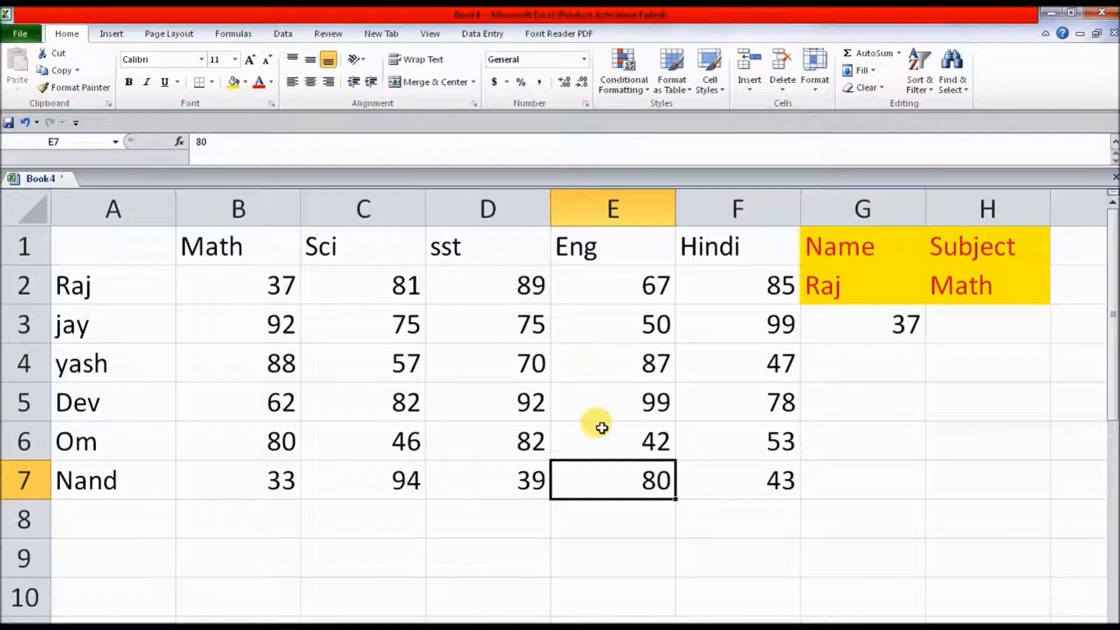
mouse_move(443, 548)
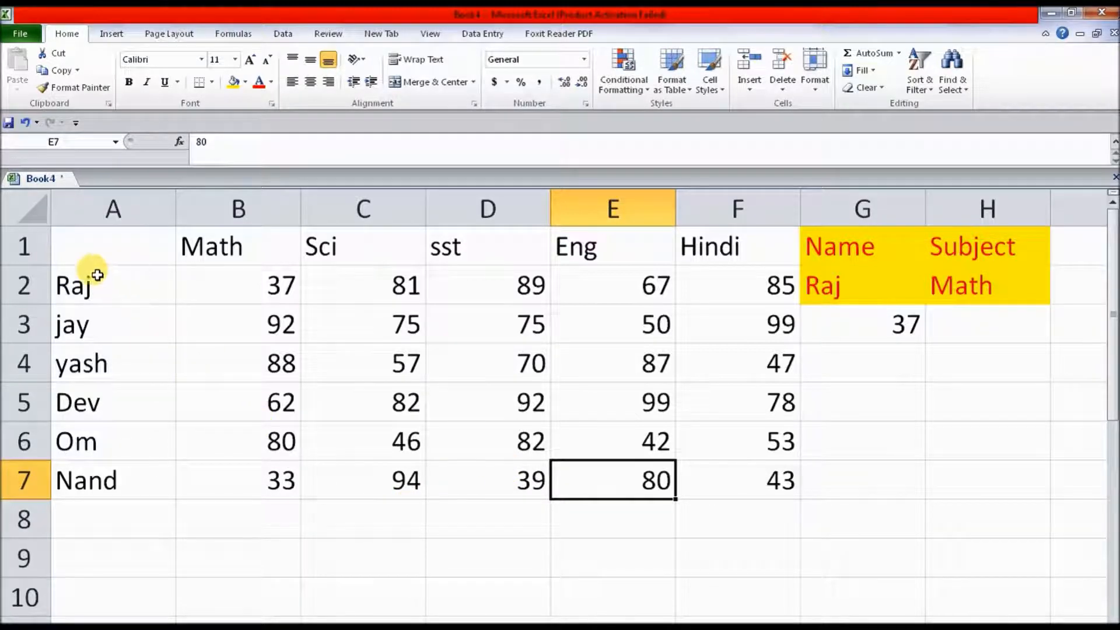
mouse_move(155, 405)
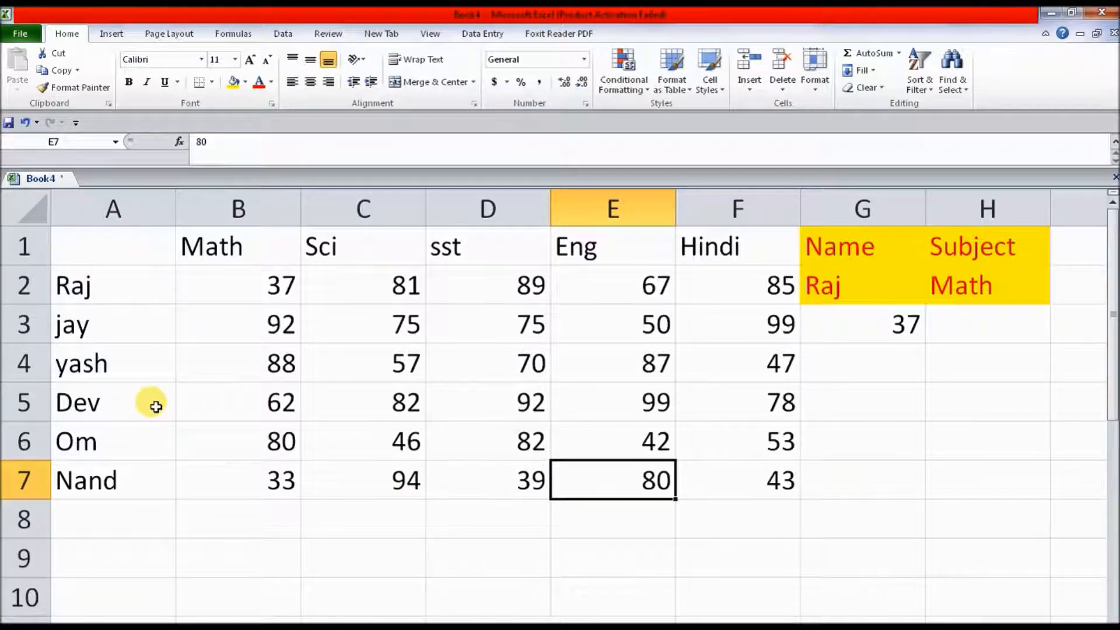
mouse_move(865, 409)
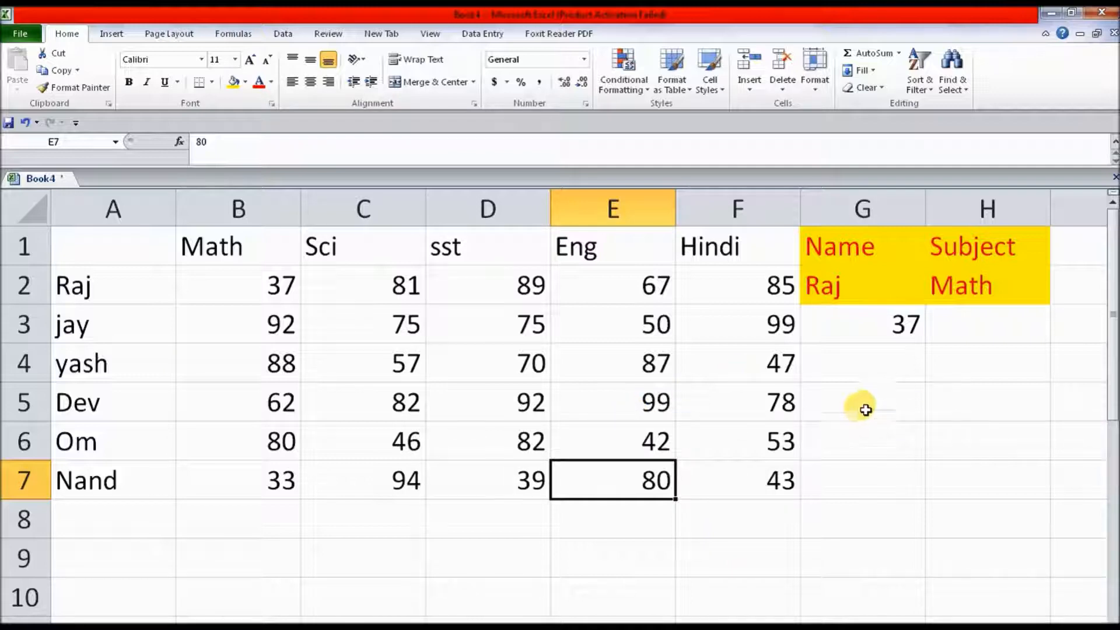
mouse_move(246, 335)
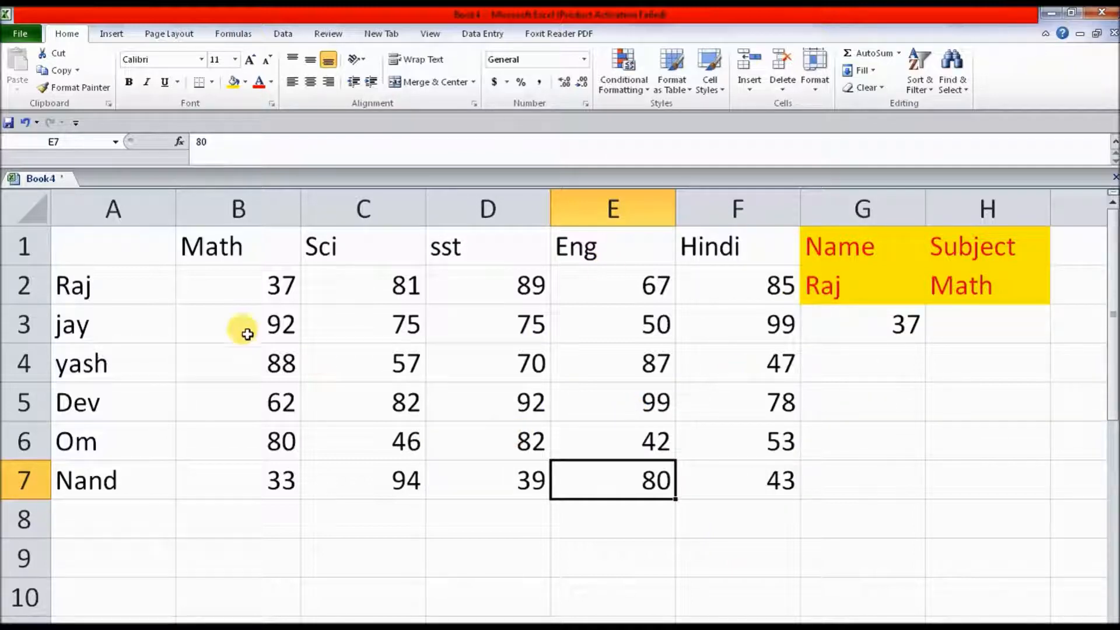
mouse_move(840, 290)
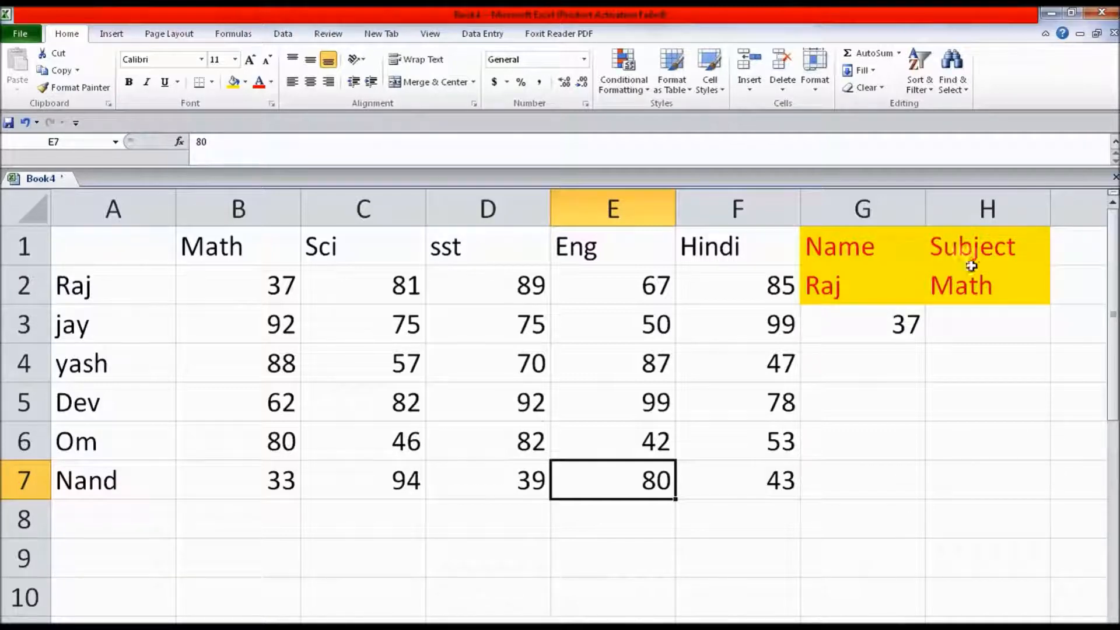
Step: Pick jay, then yash, from G2's name dropdown, and check that yash's Sci mark is 57
left_click(861, 285)
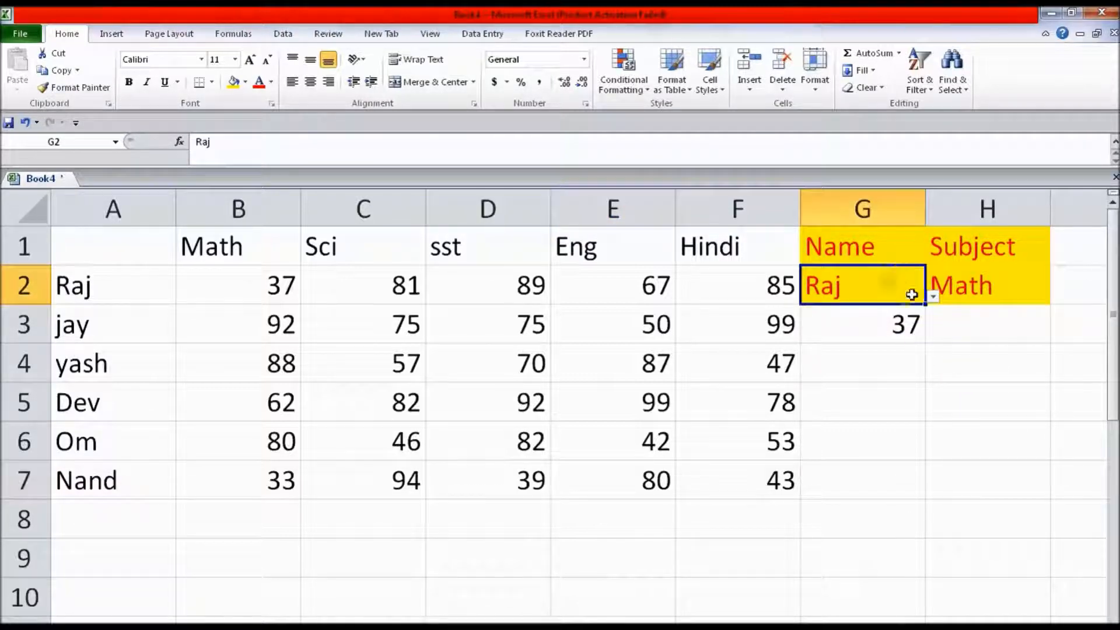
left_click(932, 295)
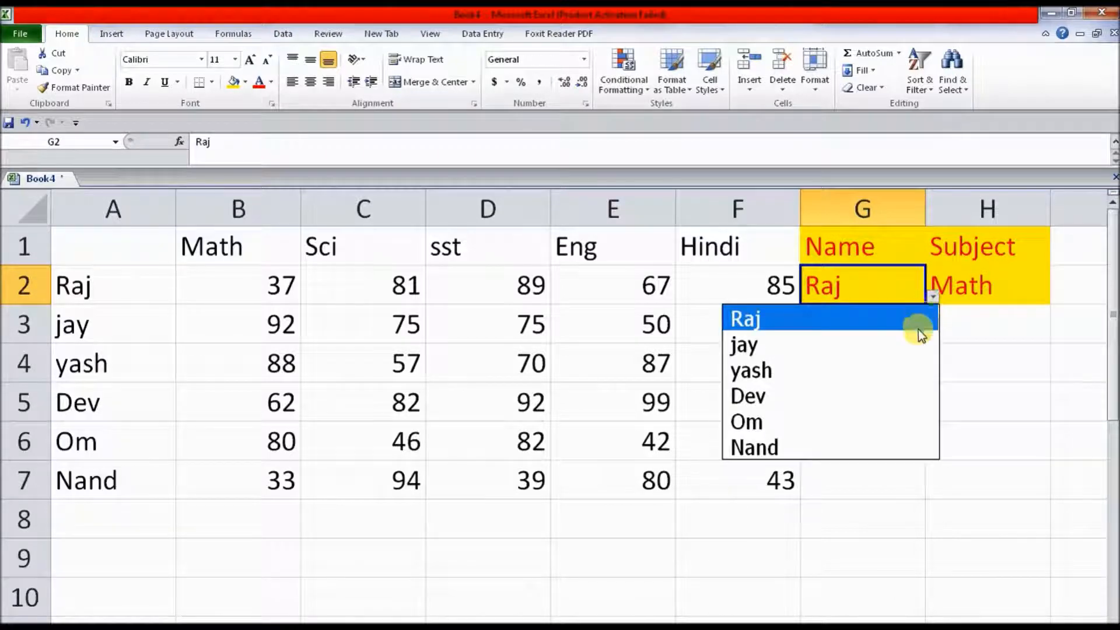
left_click(745, 344)
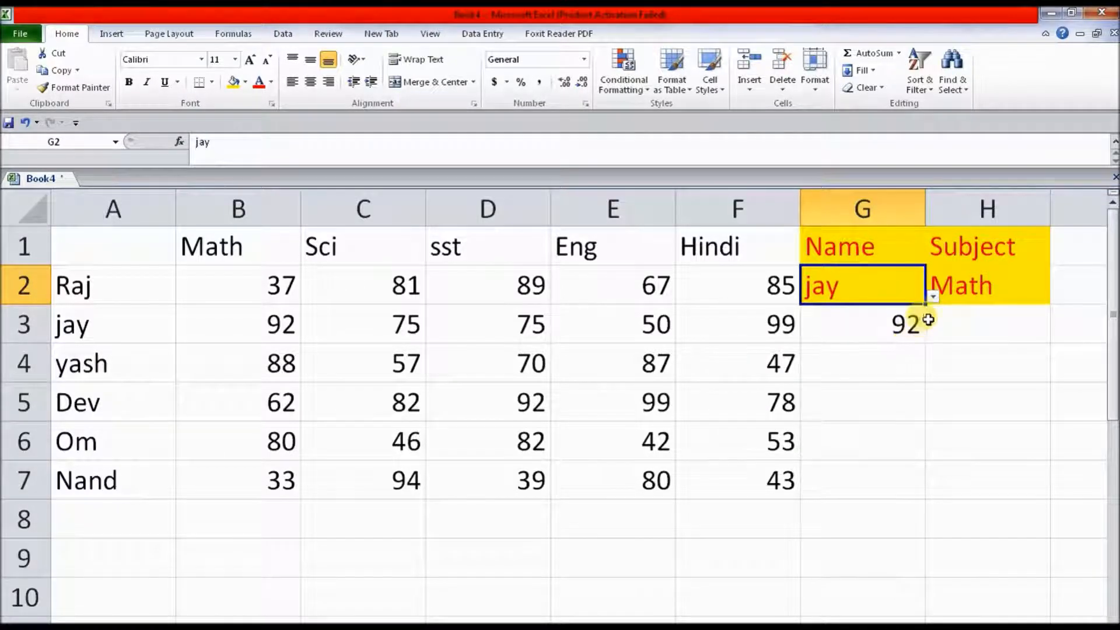
mouse_move(933, 310)
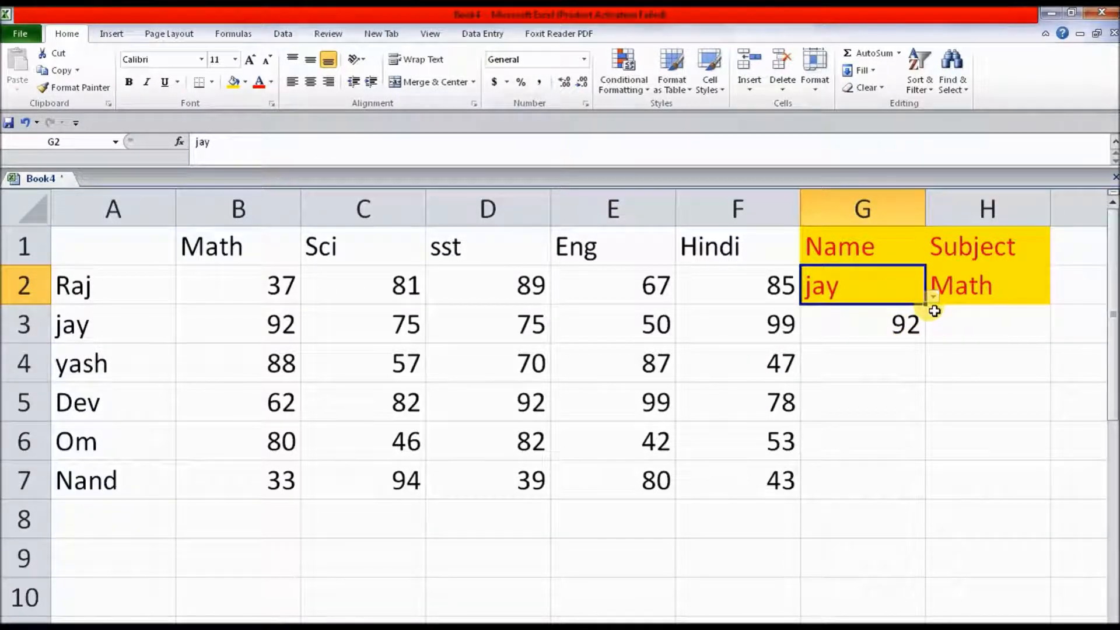
left_click(932, 296)
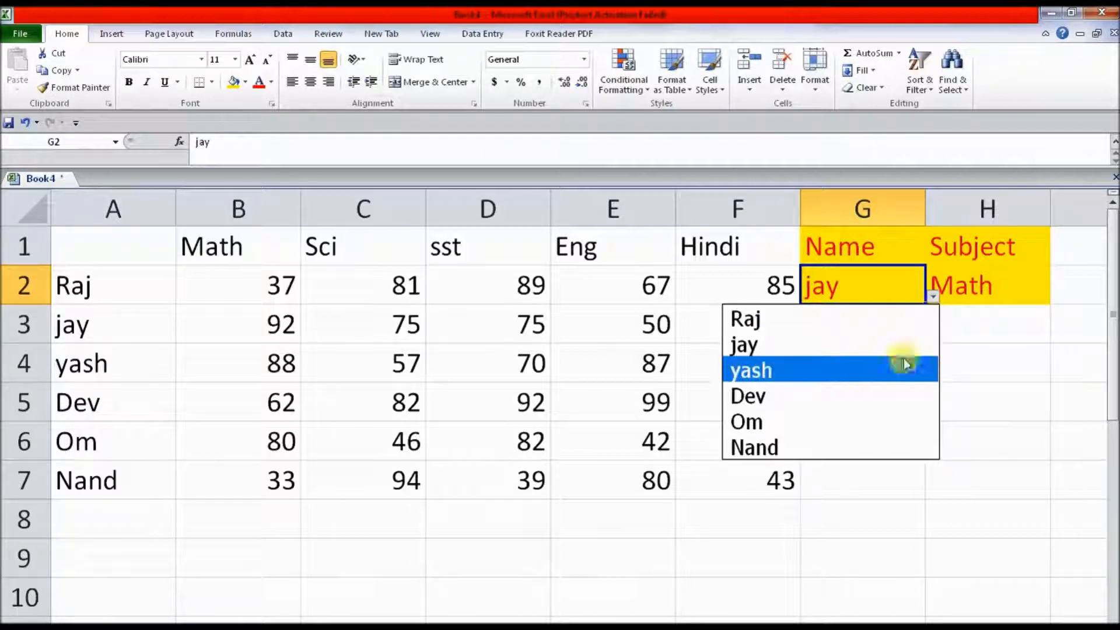
left_click(751, 370)
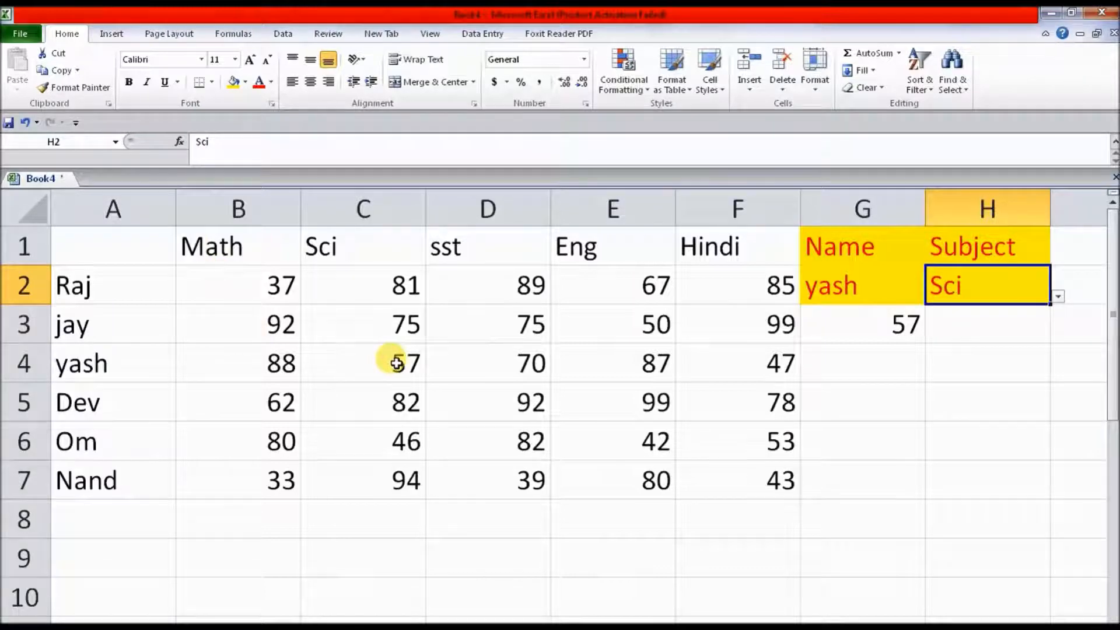
left_click(363, 362)
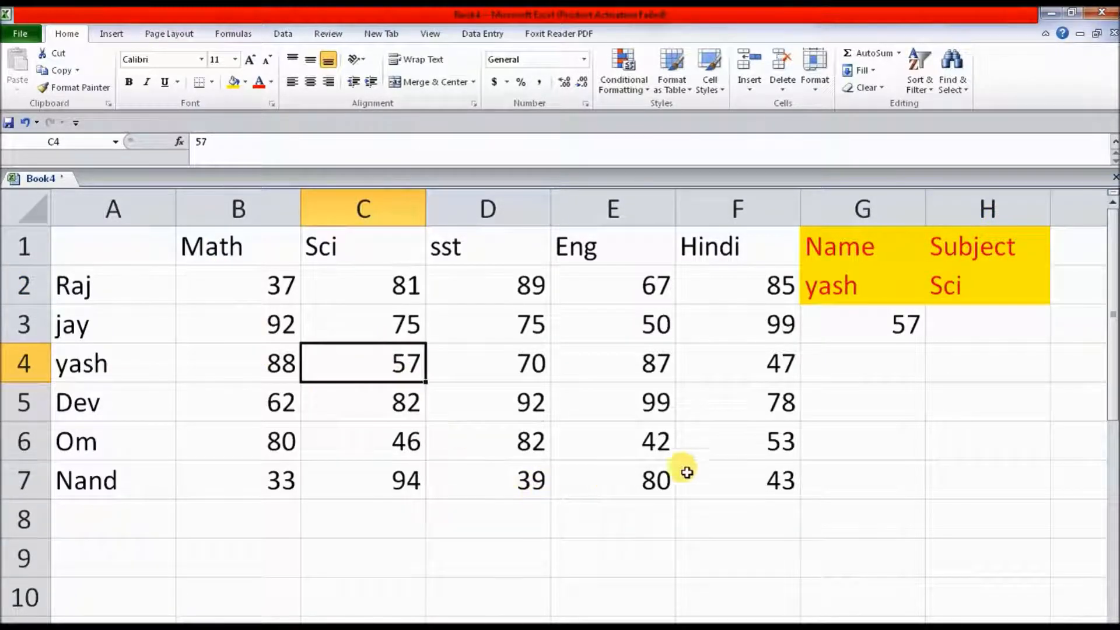
mouse_move(800, 403)
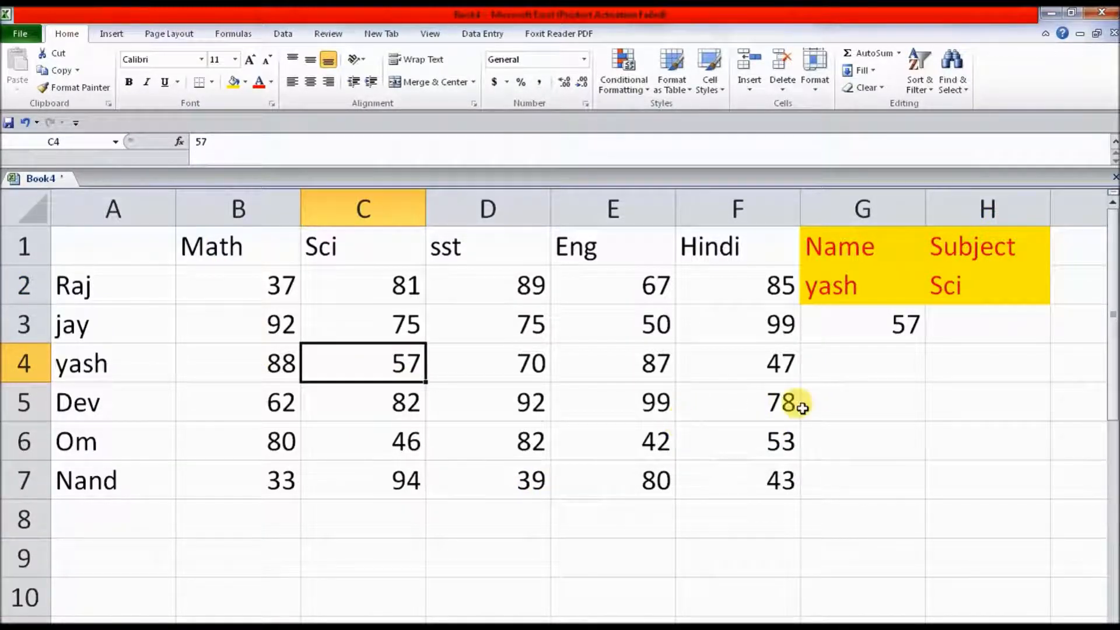
mouse_move(758, 428)
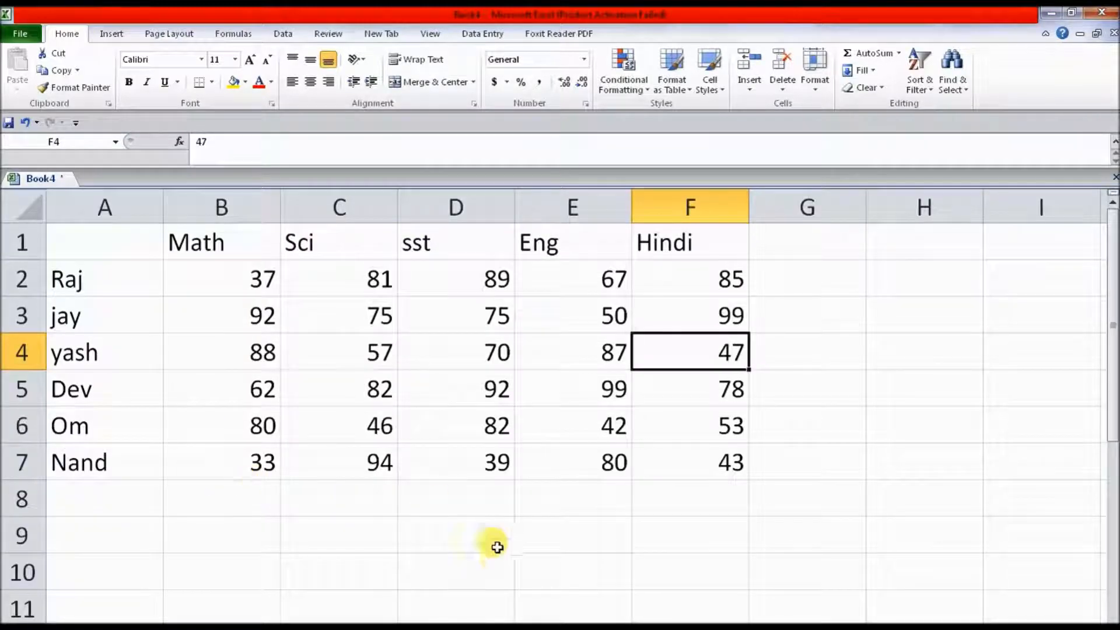
Step: View the marks table alone, with empty cells G1 and G3 beside the Hindi column
left_click(807, 241)
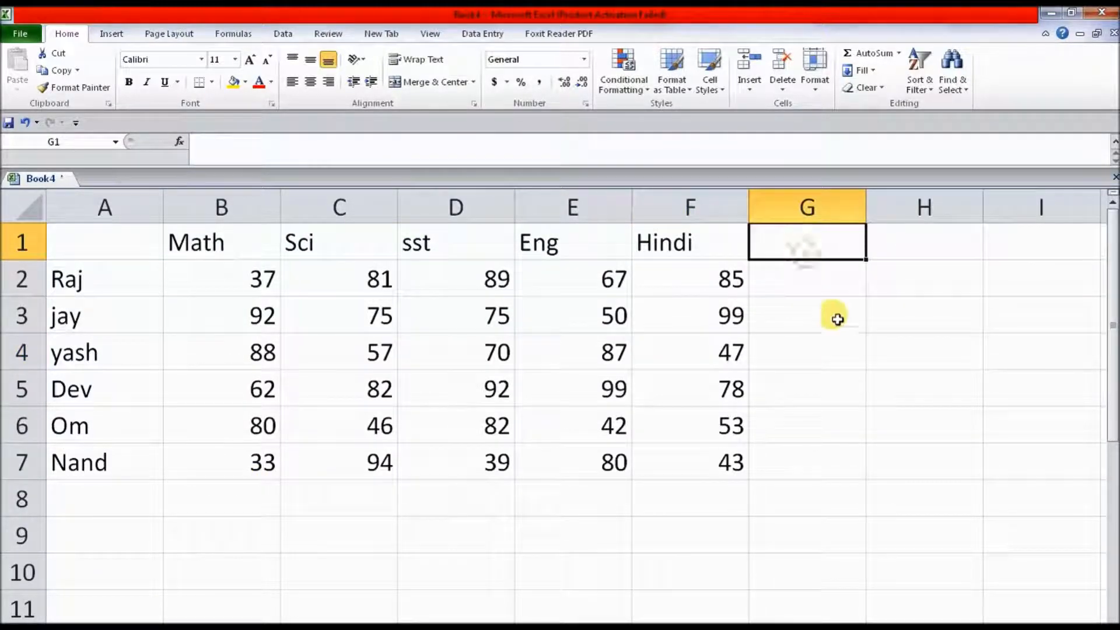
mouse_move(682, 547)
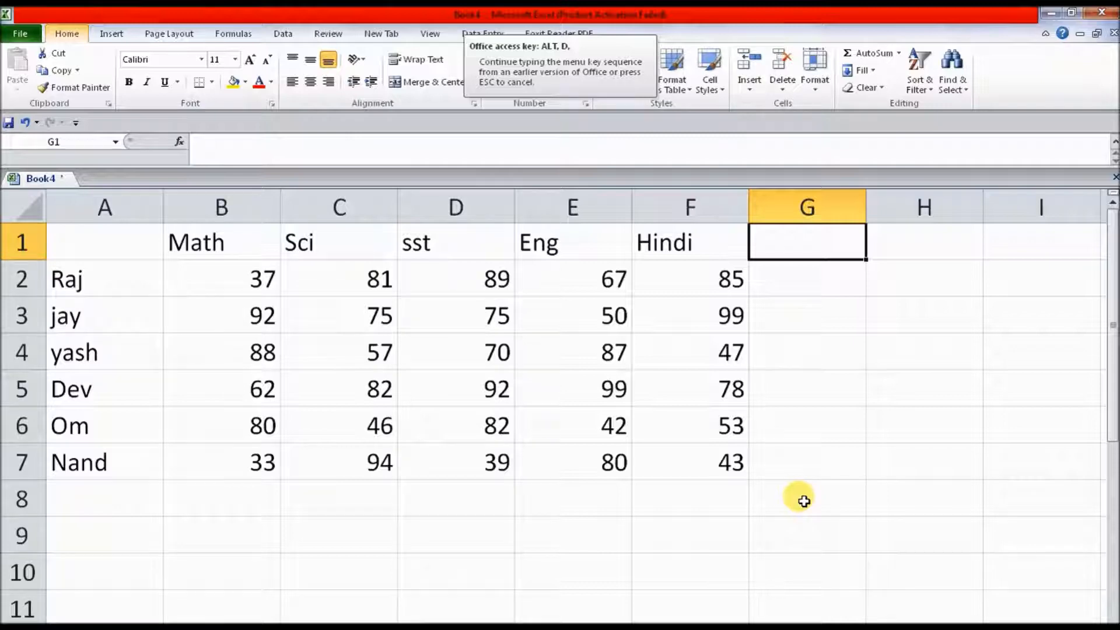
left_click(806, 315)
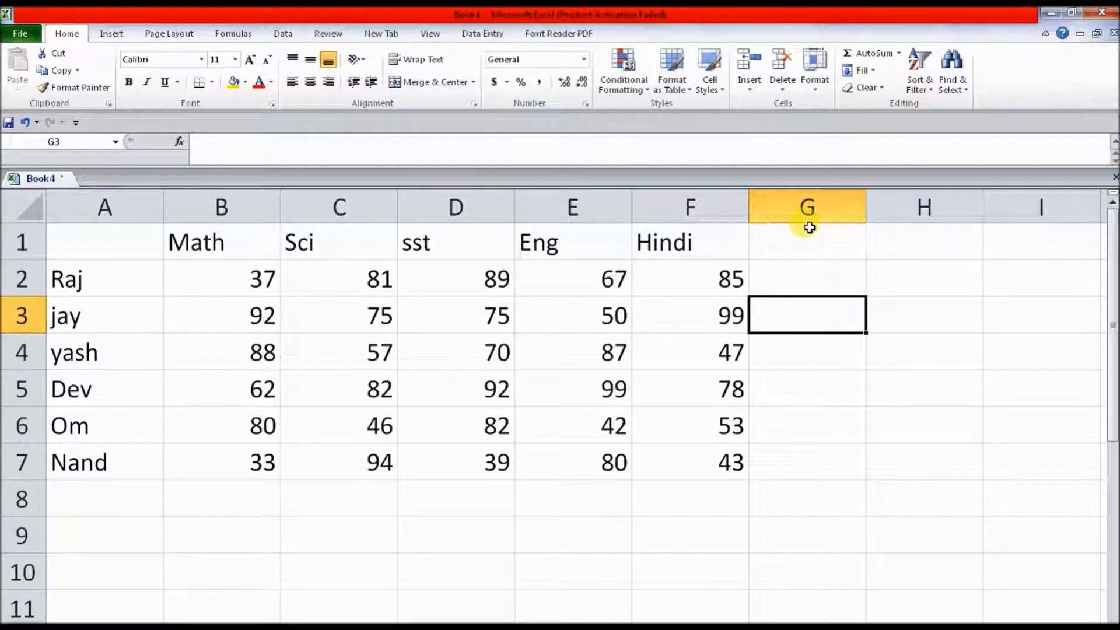
left_click(806, 242)
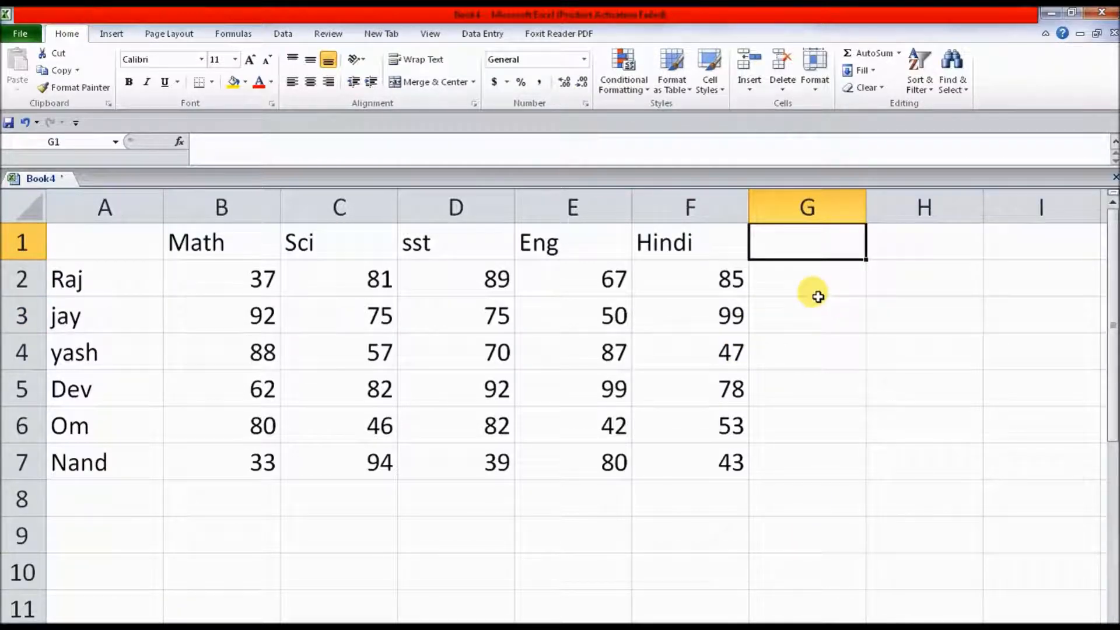
Step: Enter raj in G1 and sci in H1
type("raj")
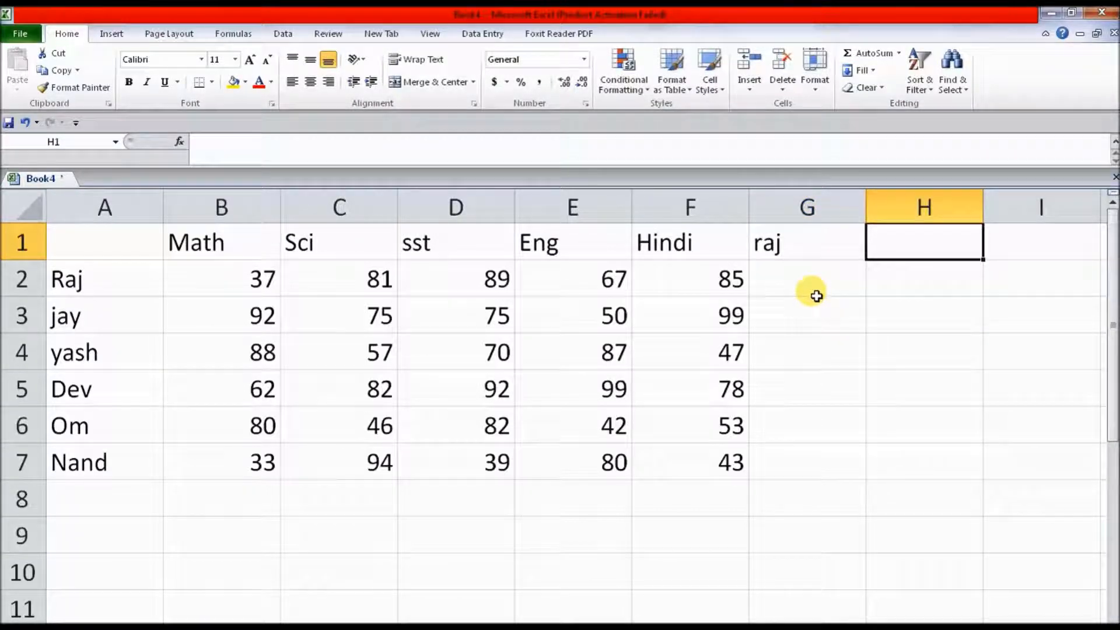
type("sc")
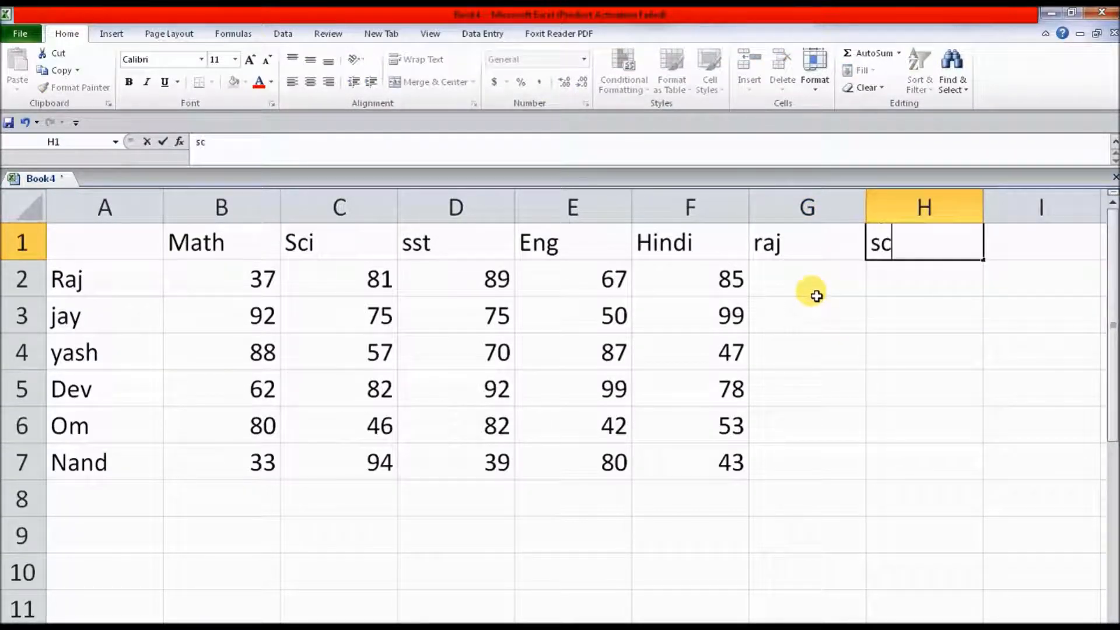
type("i")
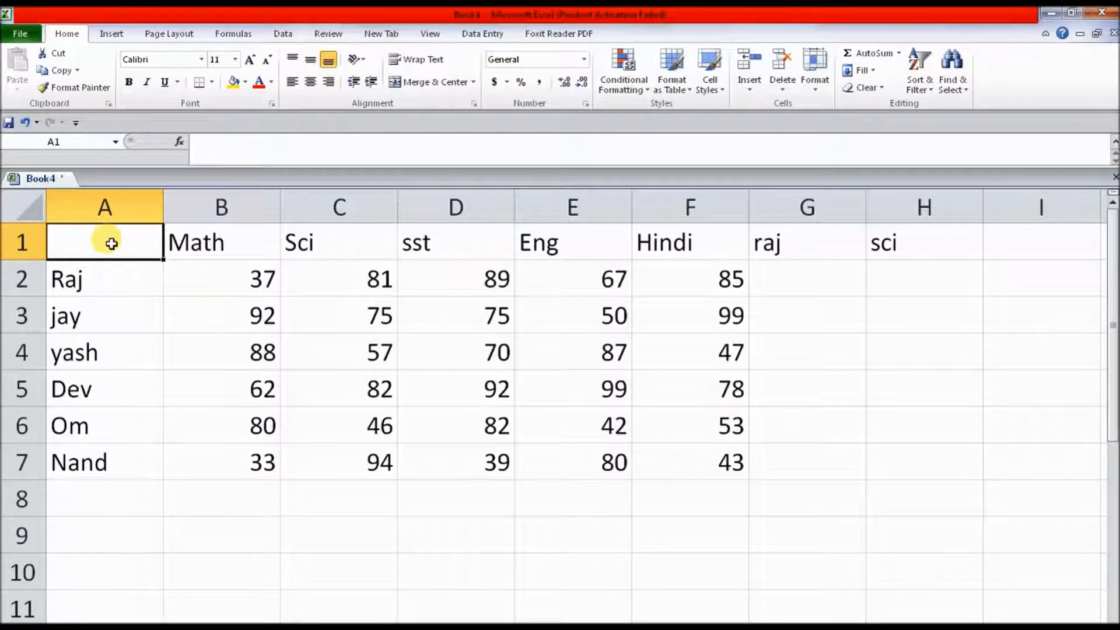
Step: Create names from the top row and left column of A1:F7
left_click_drag(111, 243, 655, 459)
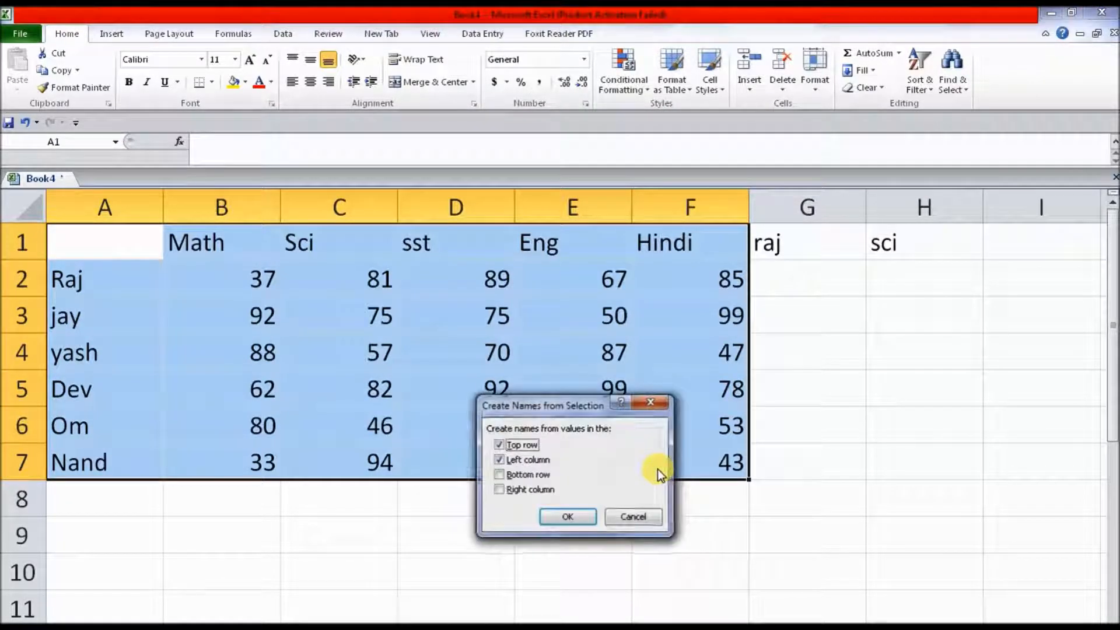
mouse_move(847, 537)
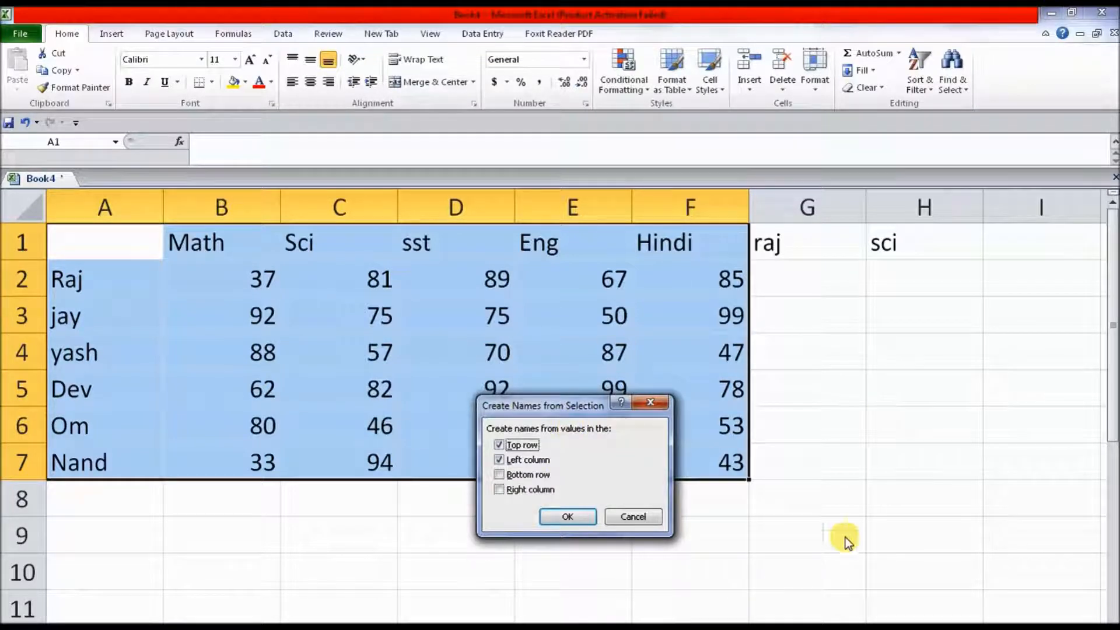
left_click_drag(543, 405, 491, 309)
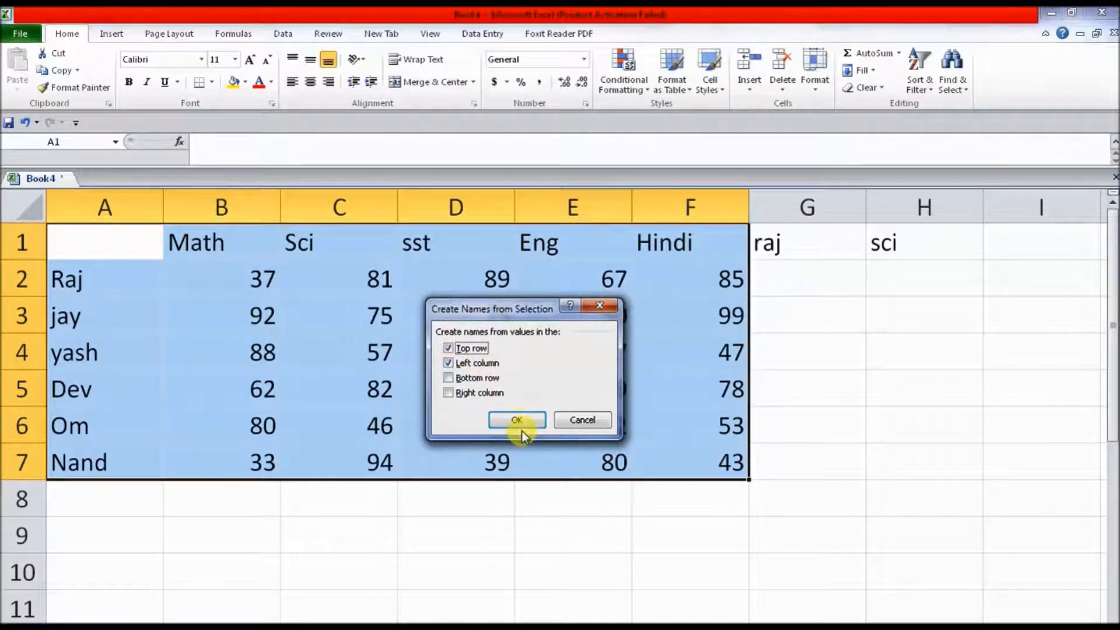
left_click(518, 419)
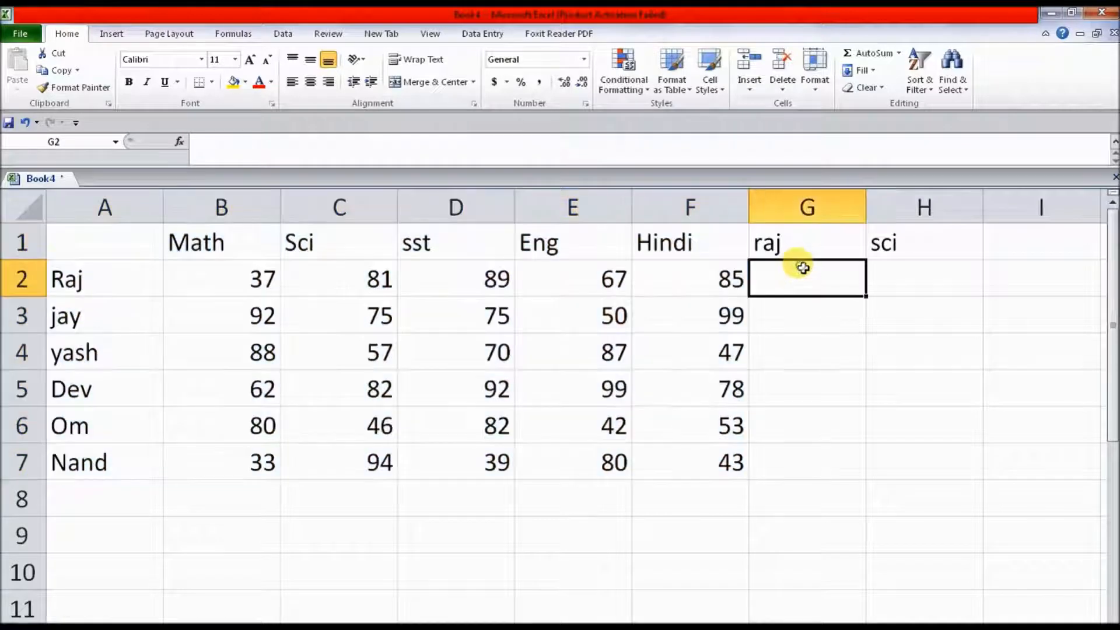
Step: Enter =INDIRECT(G1) INDIRECT(H1) in G2, returning raj's sci mark of 81
type("=i")
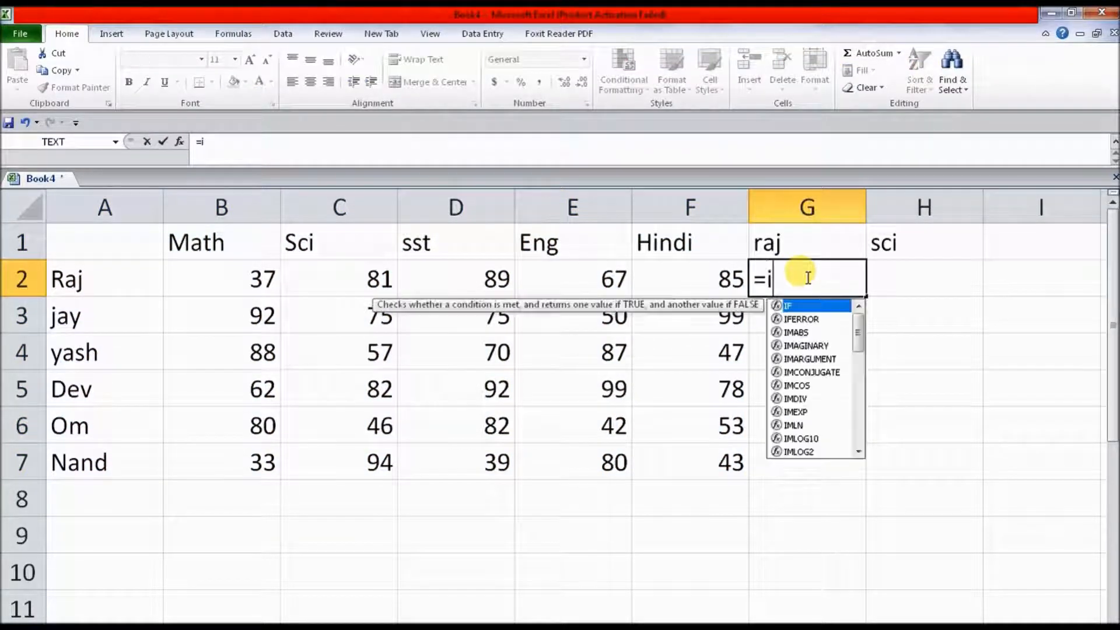
type("NDIRECT(")
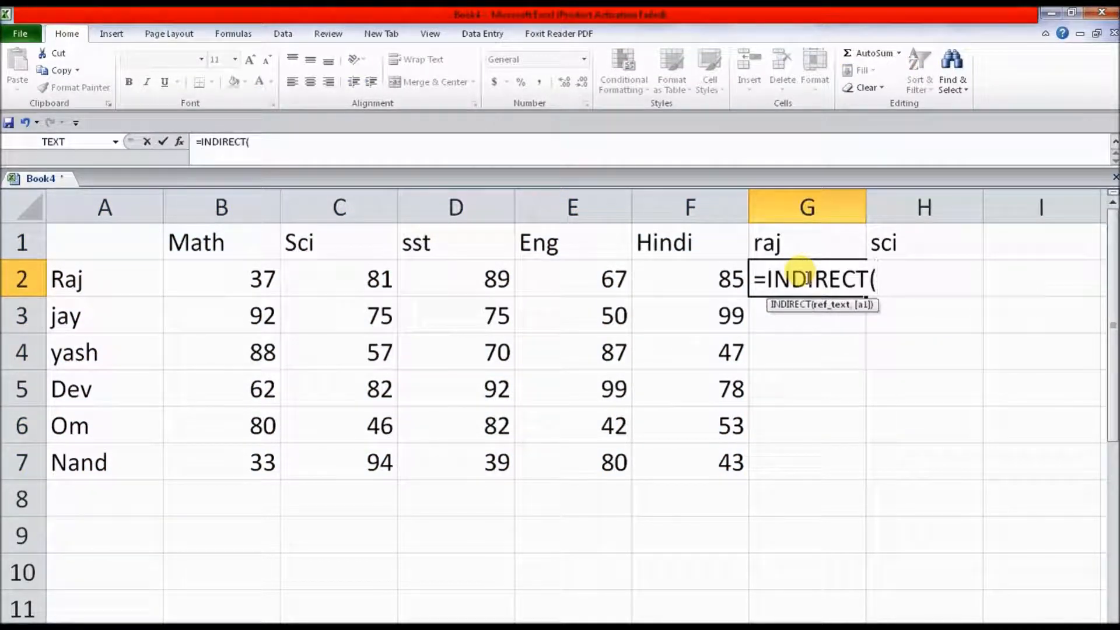
left_click(806, 242)
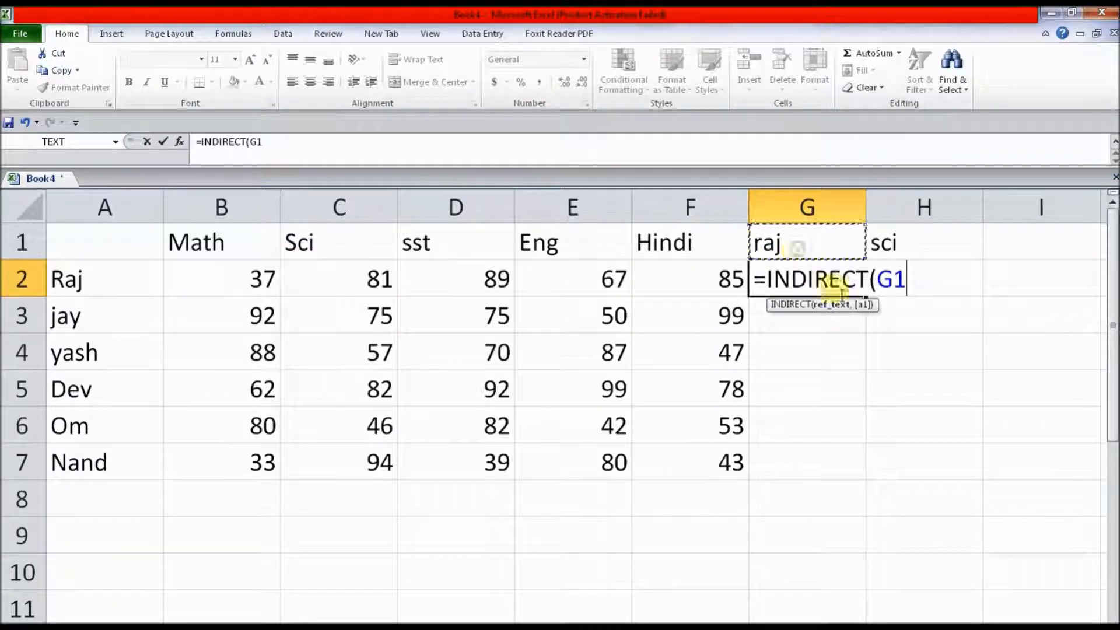
type(")")
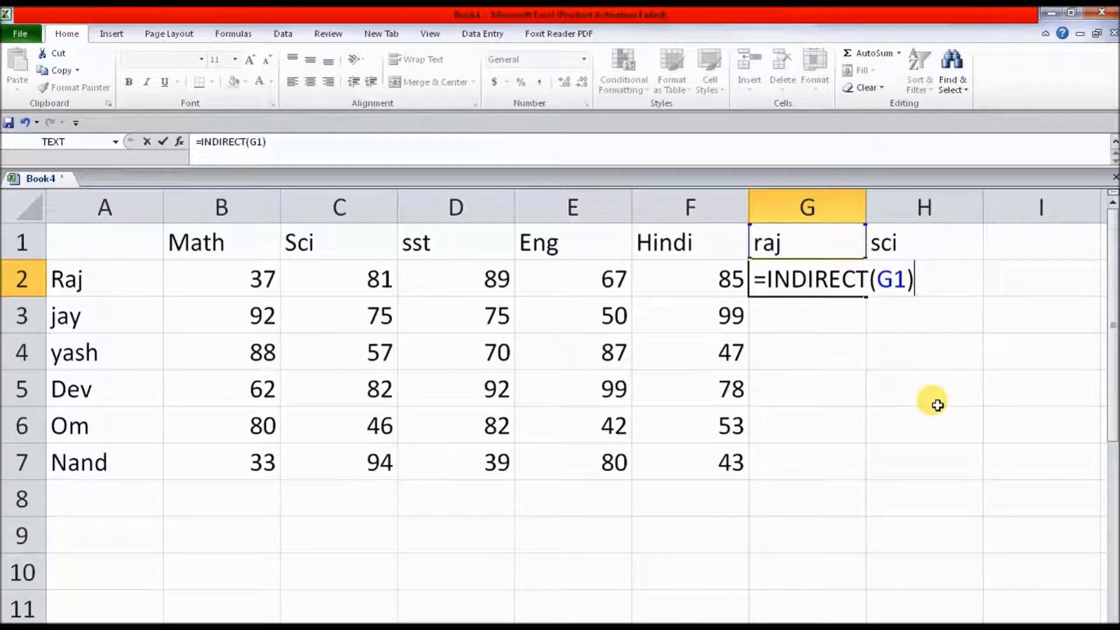
type("ind")
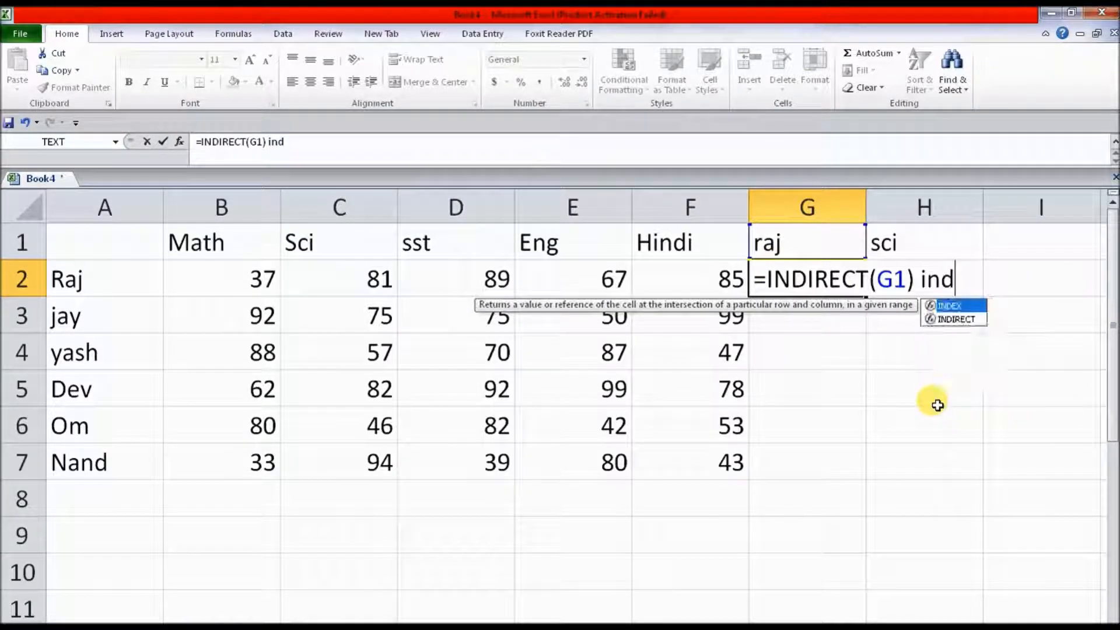
type("INDIRECT(")
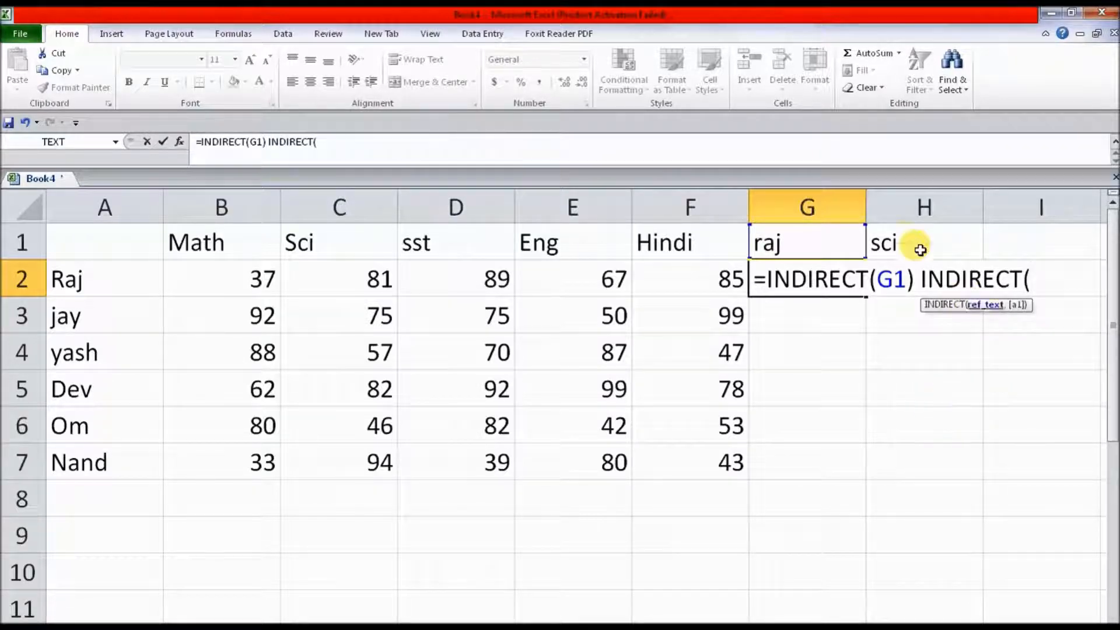
left_click(923, 242)
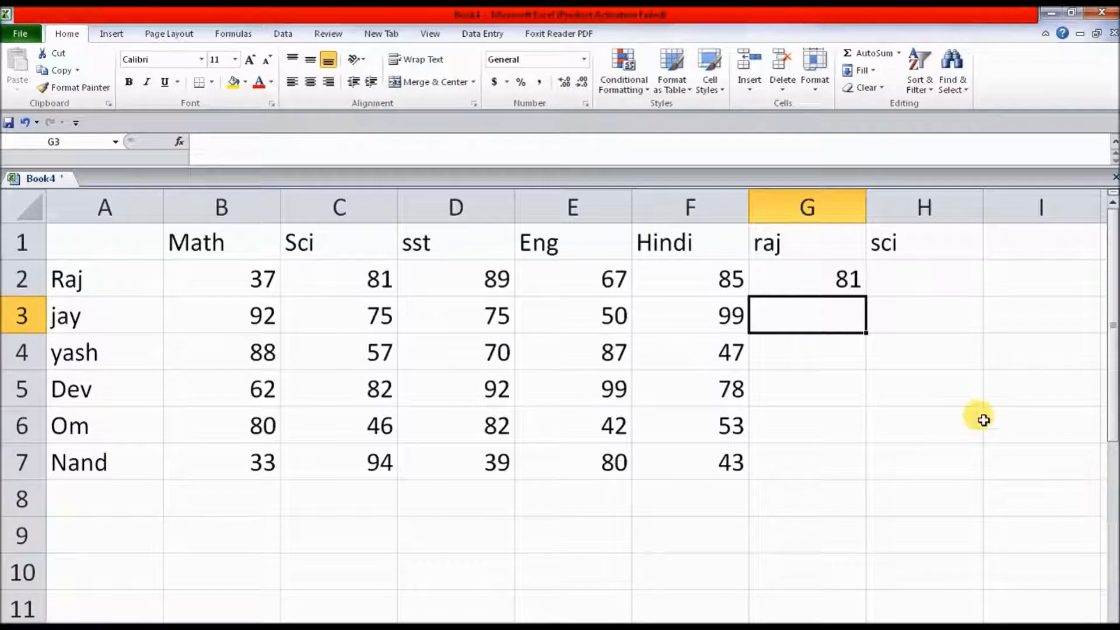
left_click(806, 242)
type("jay")
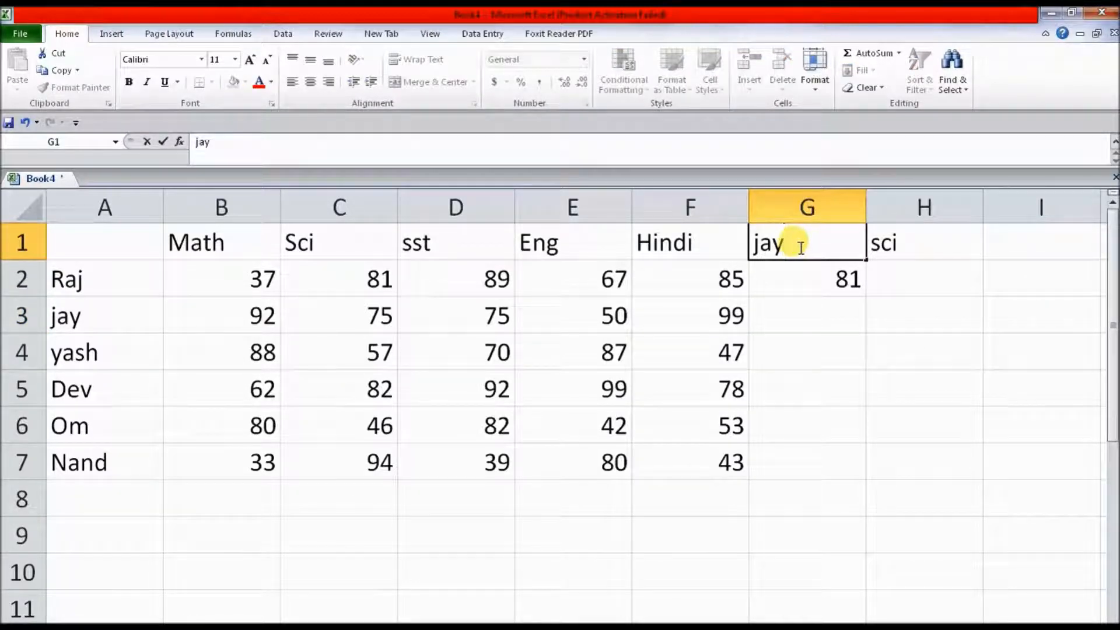
Step: Check that the G2 lookup now returns 75 for jay
left_click(808, 278)
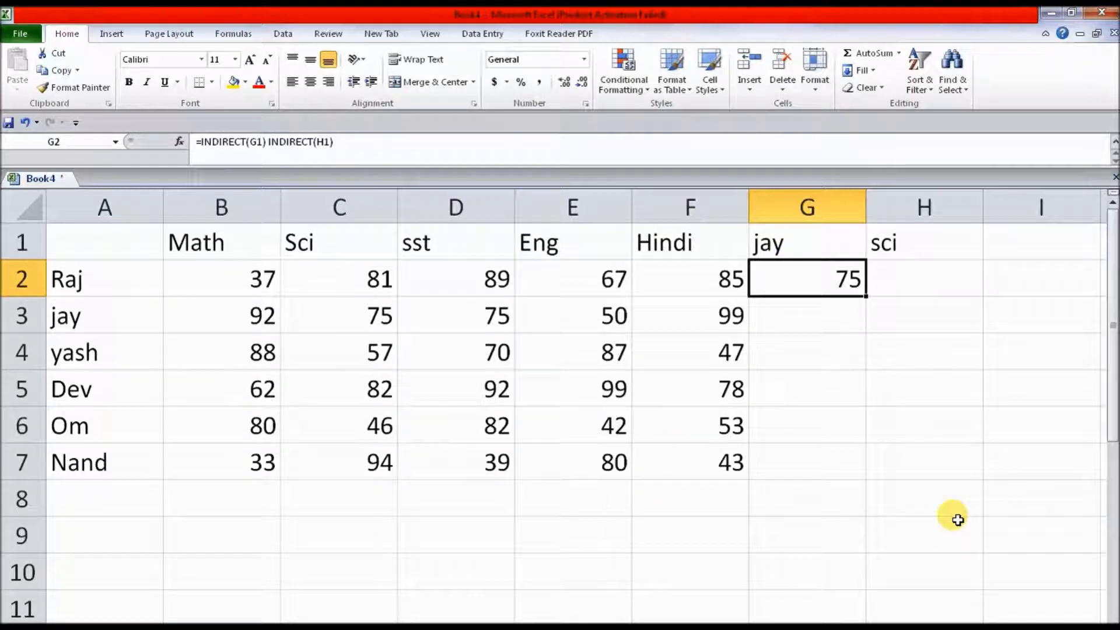
mouse_move(837, 321)
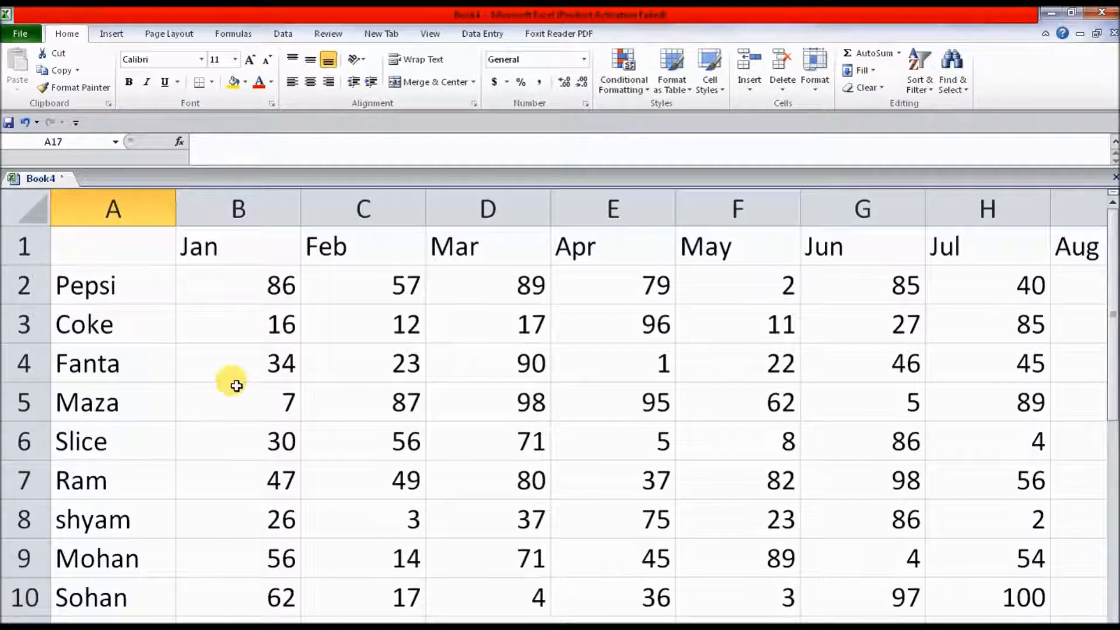
scroll("down", 3)
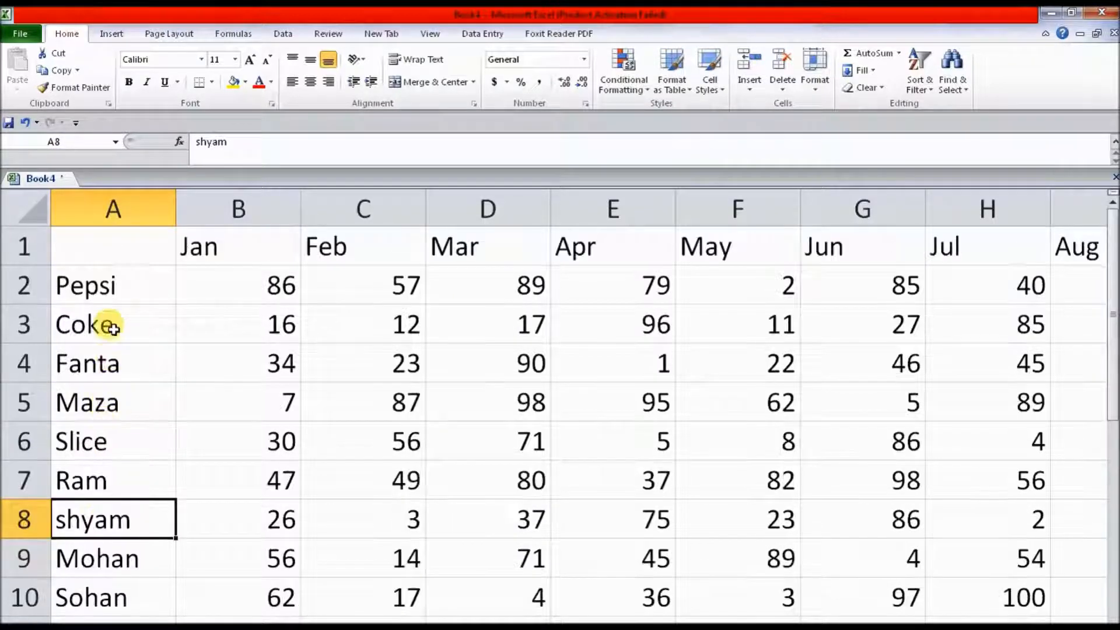
left_click_drag(85, 286, 81, 441)
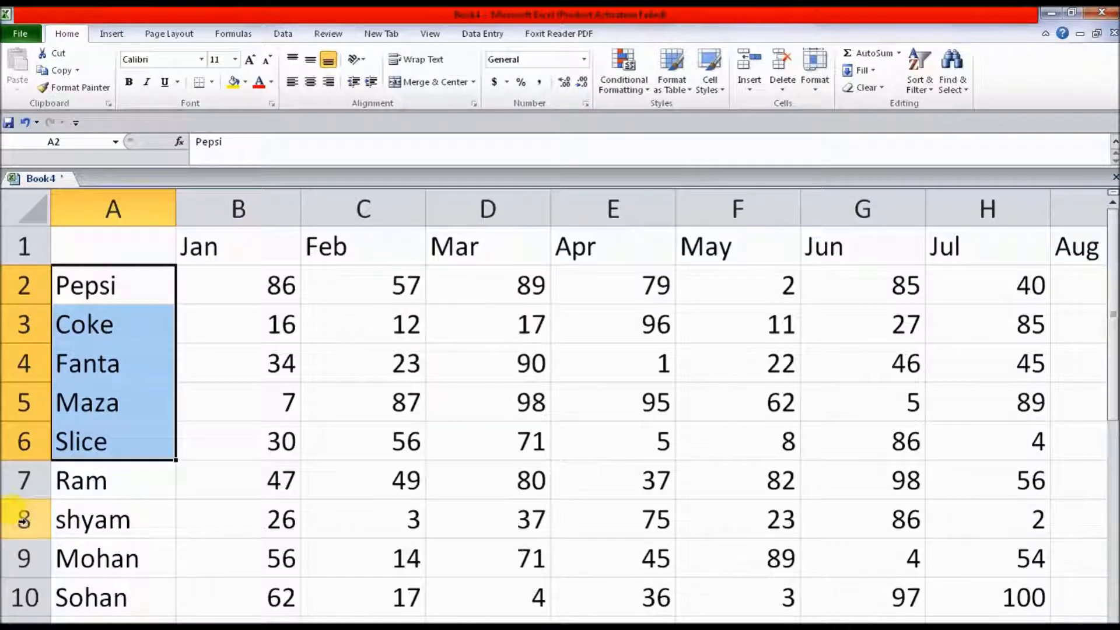
mouse_move(586, 449)
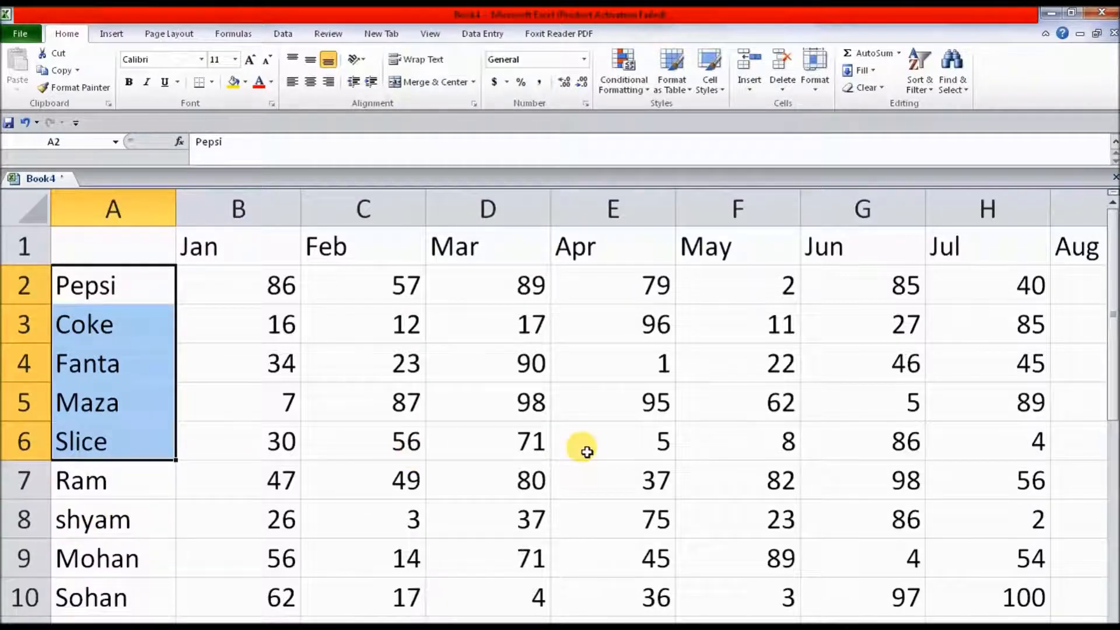
left_click(363, 286)
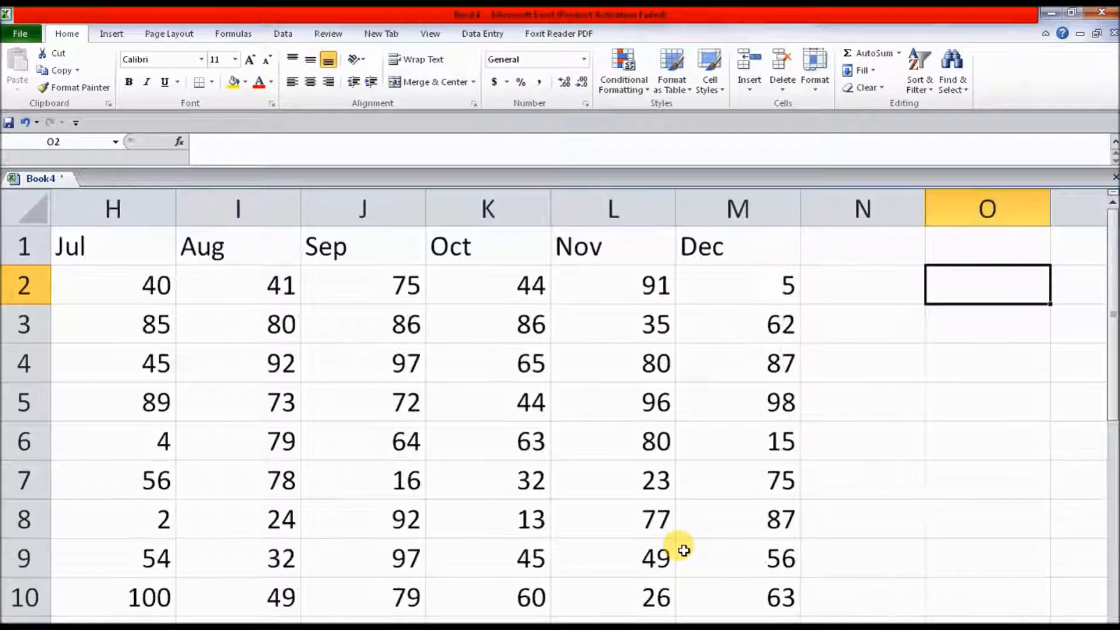
Step: Enter pepsi and jan as the product and month inputs beside the sales table
scroll("right", 3)
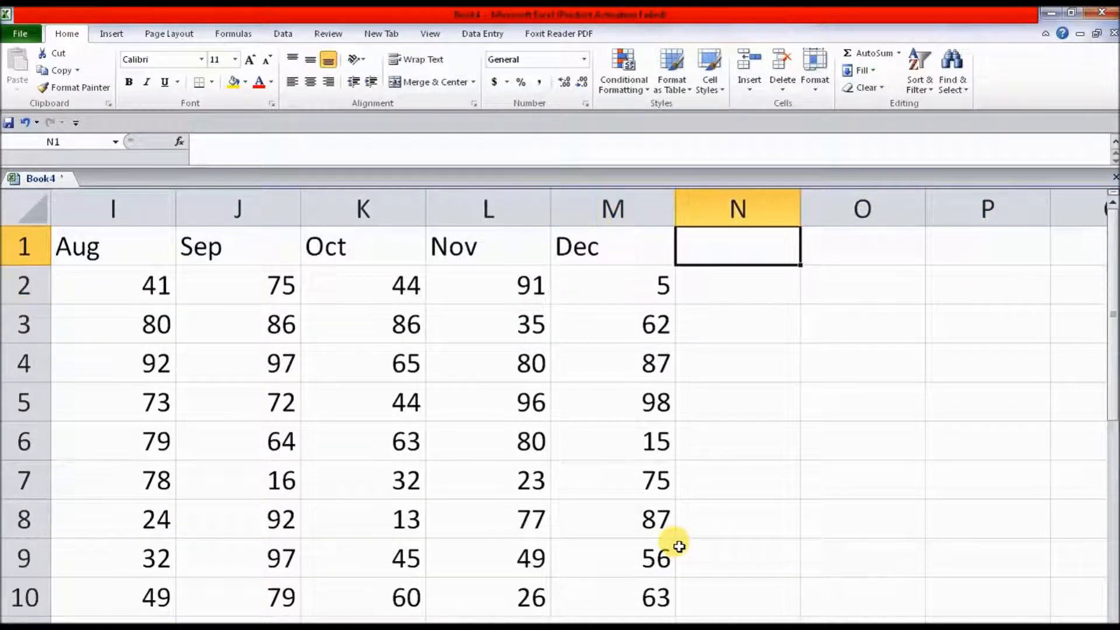
type("pe")
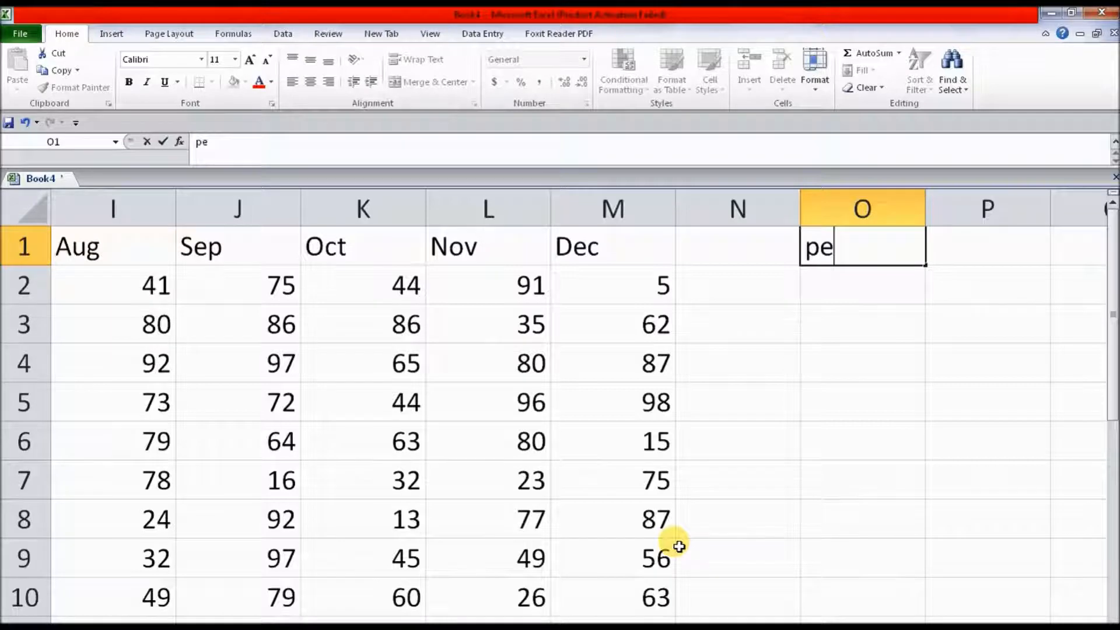
type("psi")
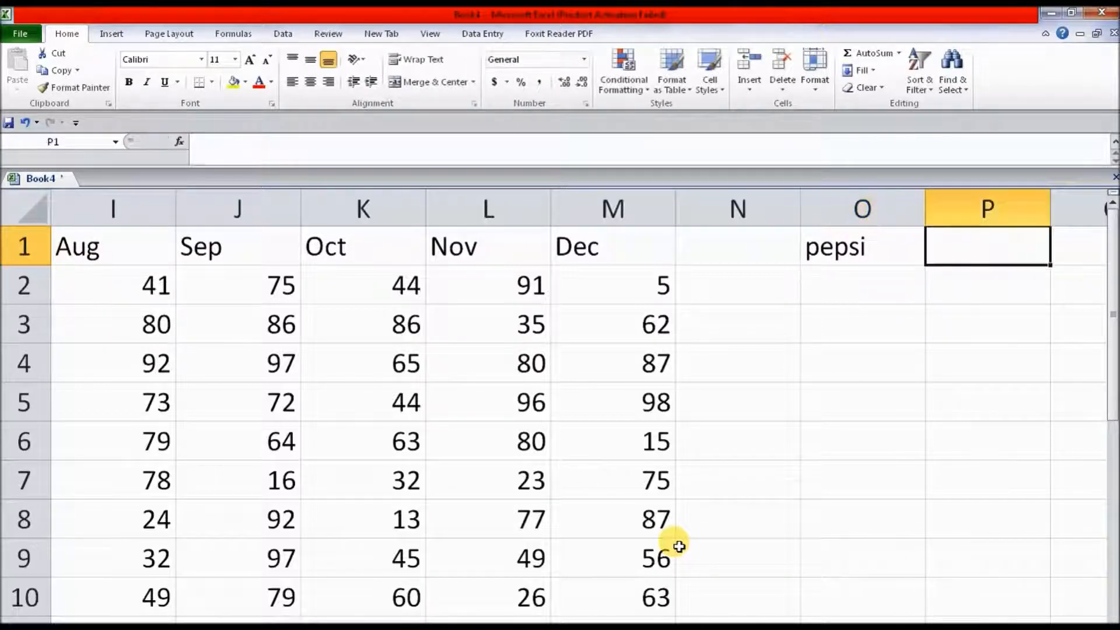
type("jas")
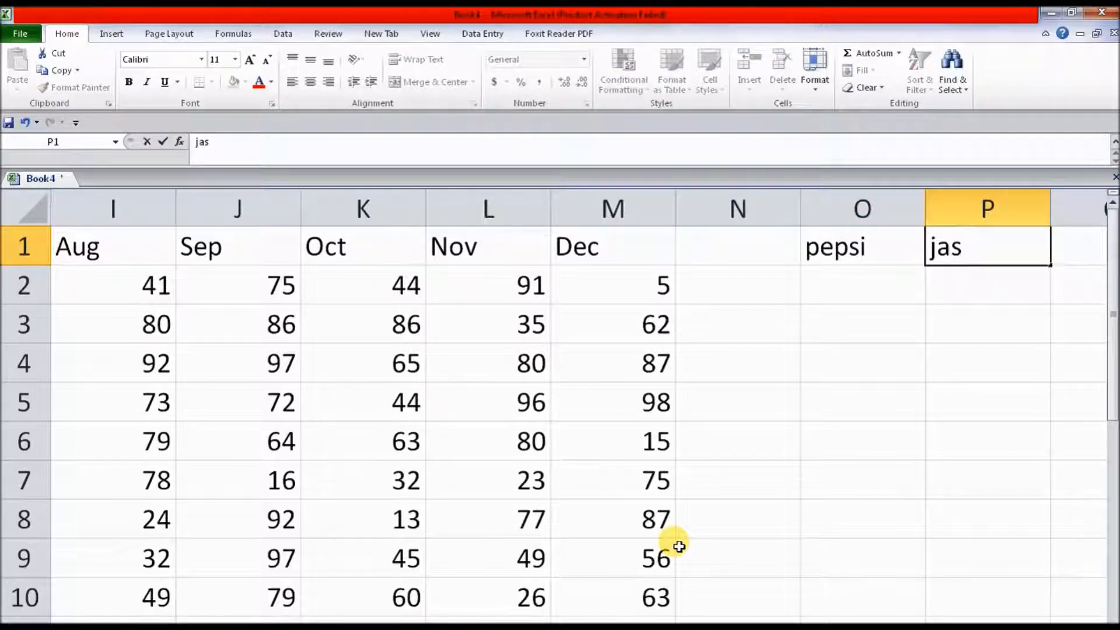
type("jan")
left_click(862, 285)
type("=")
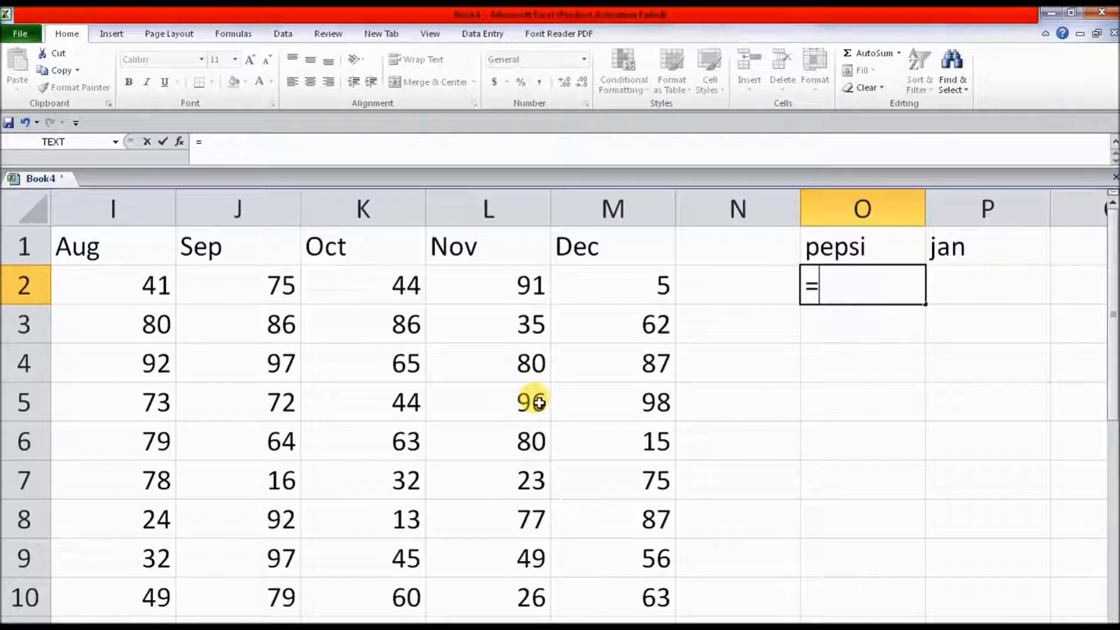
Step: Enter =INDIRECT(O1) INDIRECT(P1) in O2 to return Pepsi's January sale of 86
type("ind")
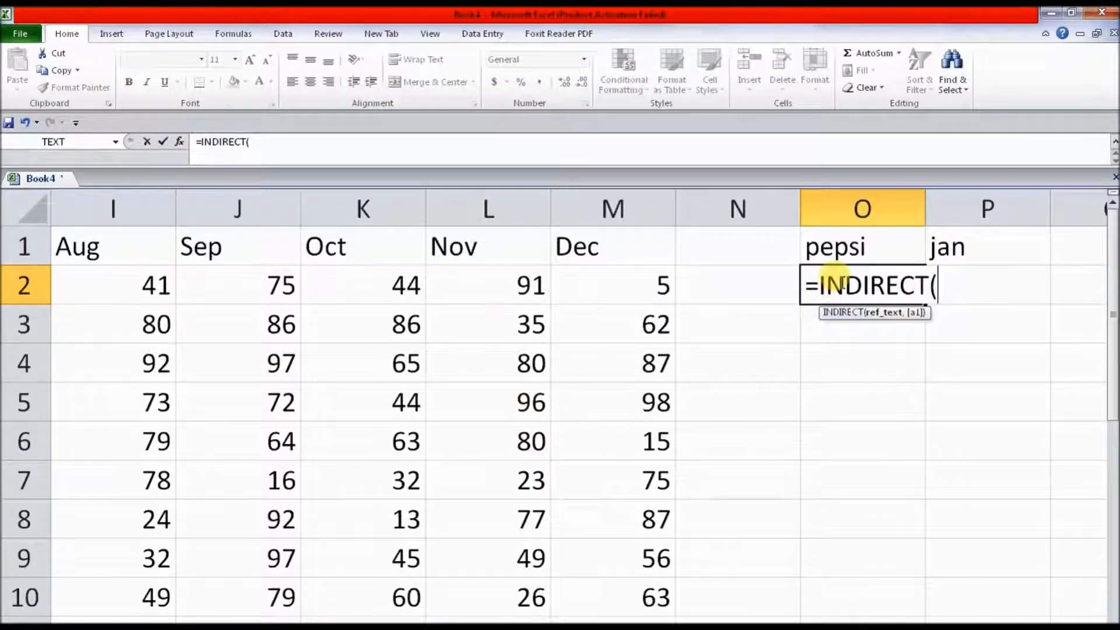
left_click(862, 245)
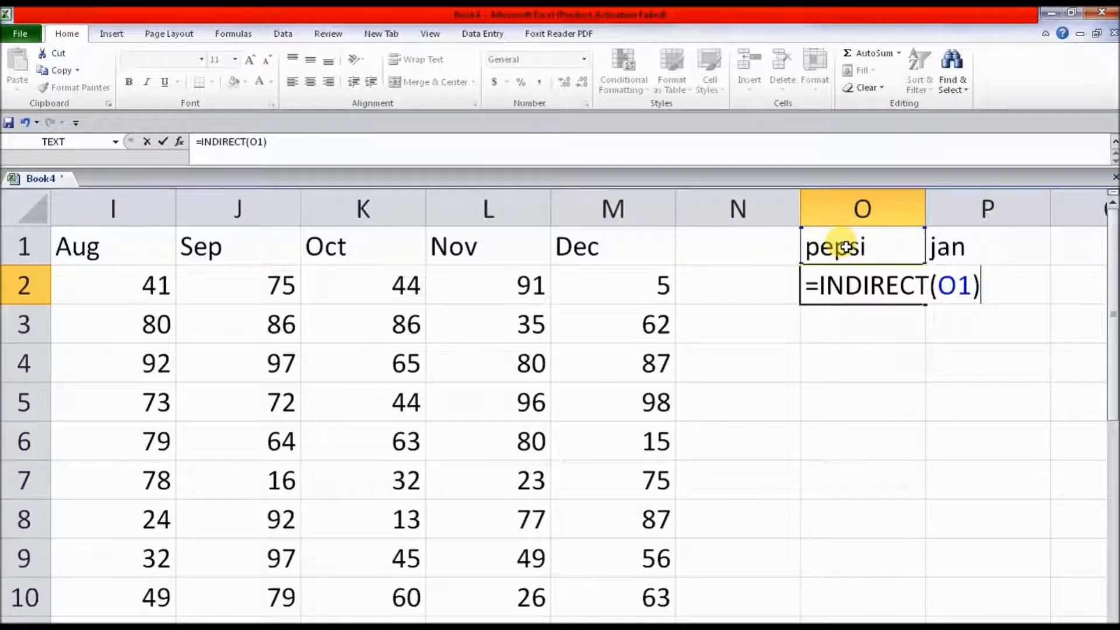
type("ind")
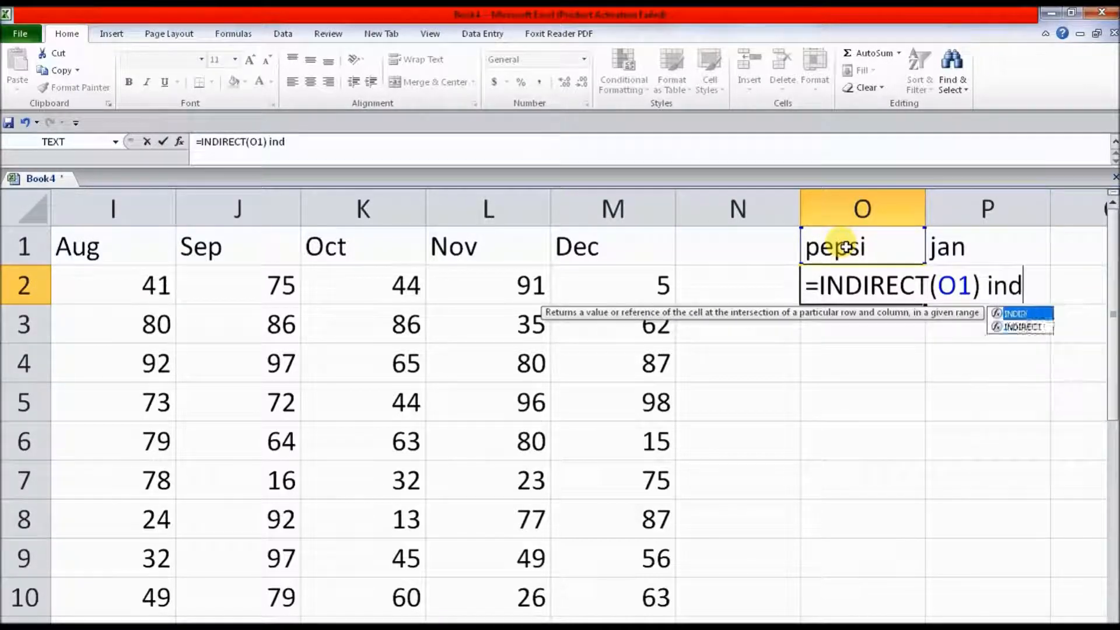
type("INDIRECT(")
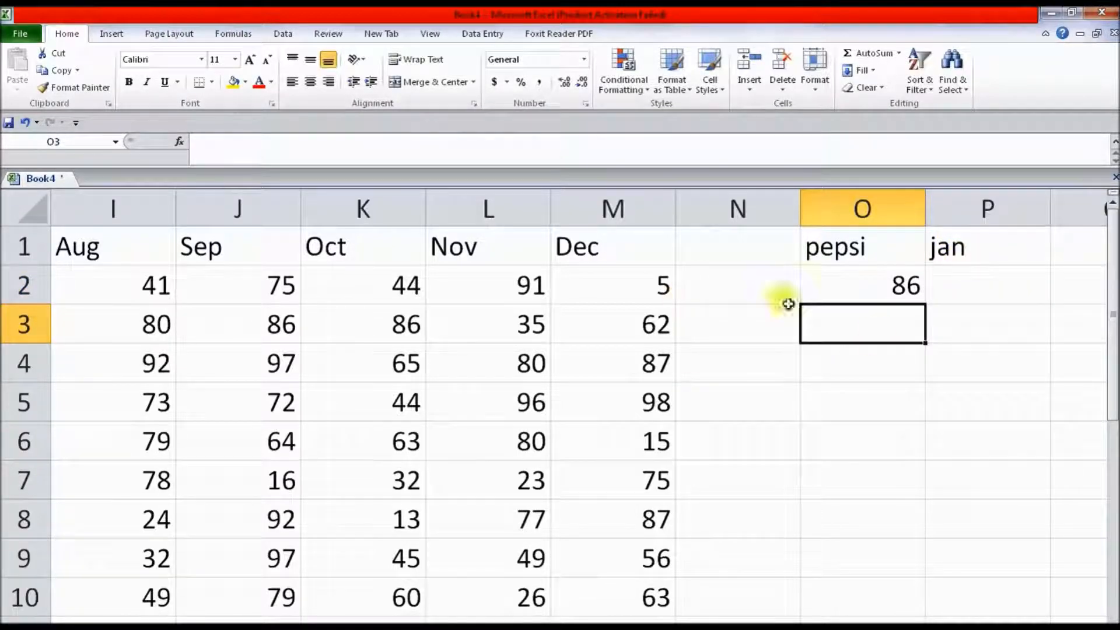
left_click(862, 246)
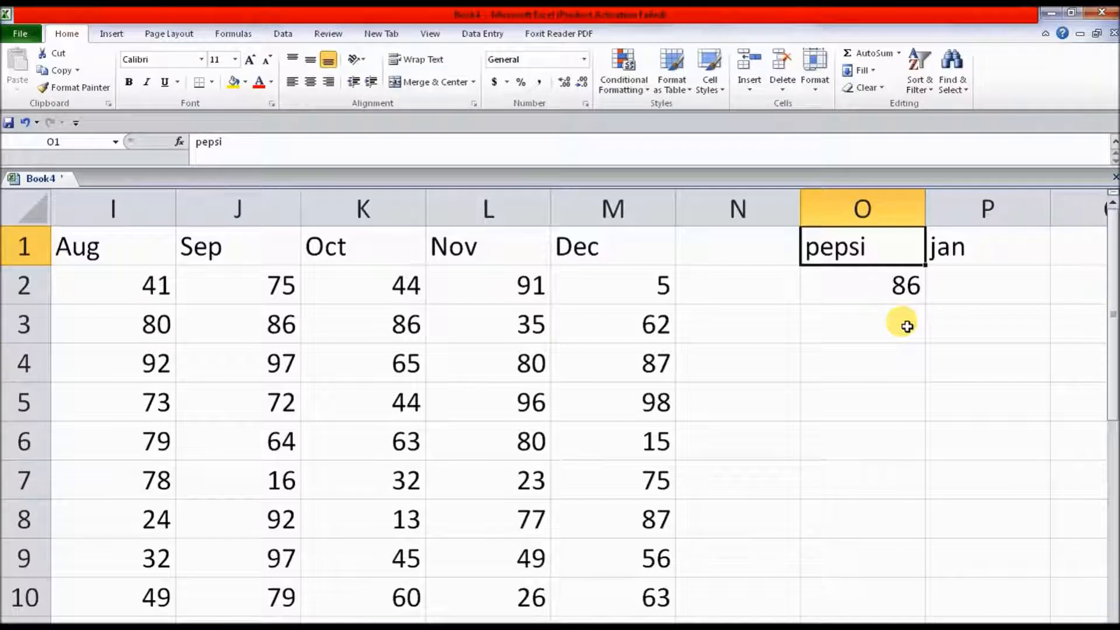
scroll("left", 3)
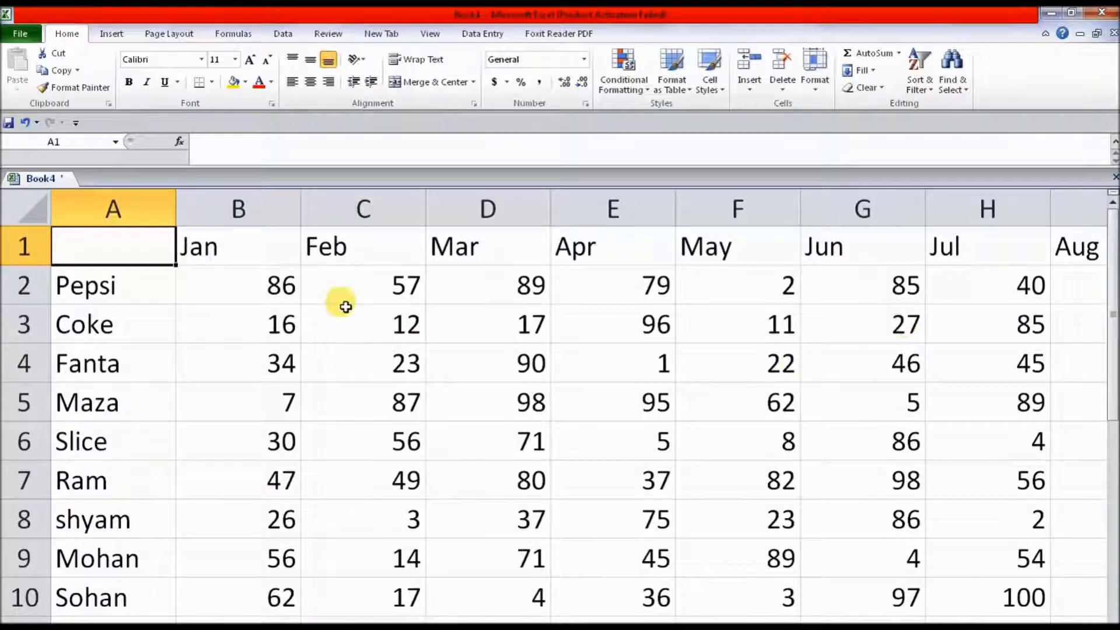
left_click(363, 285)
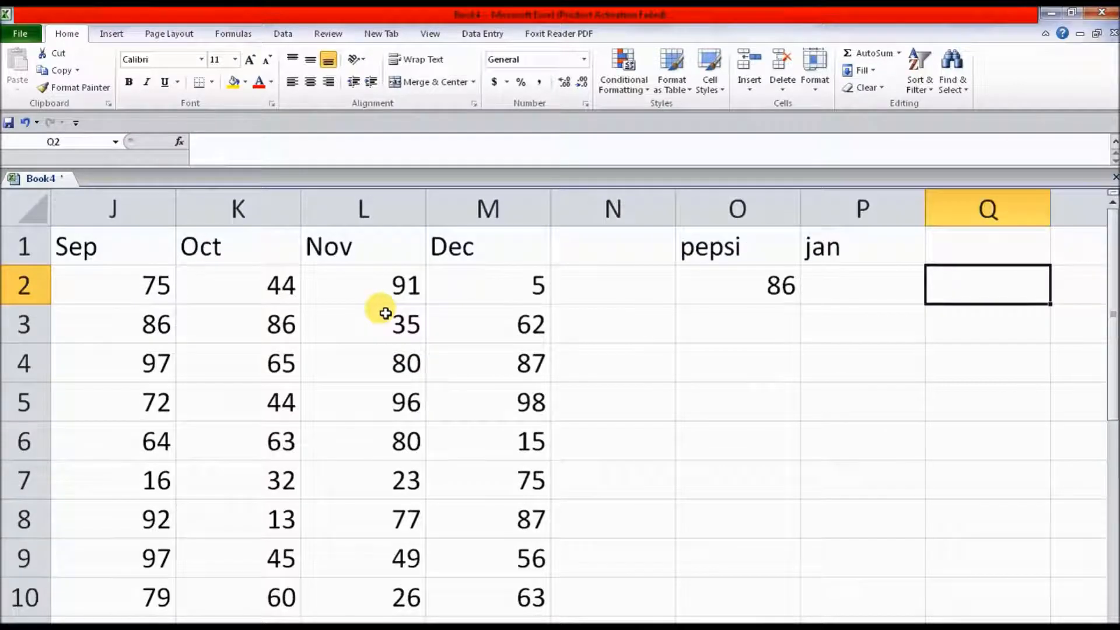
left_click(861, 284)
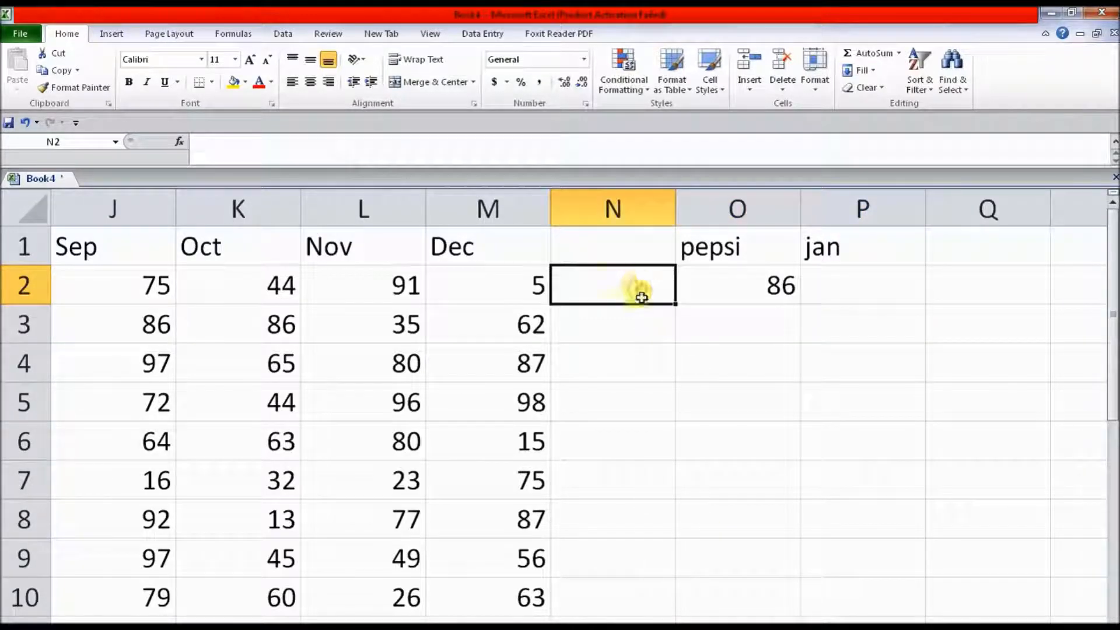
mouse_move(686, 469)
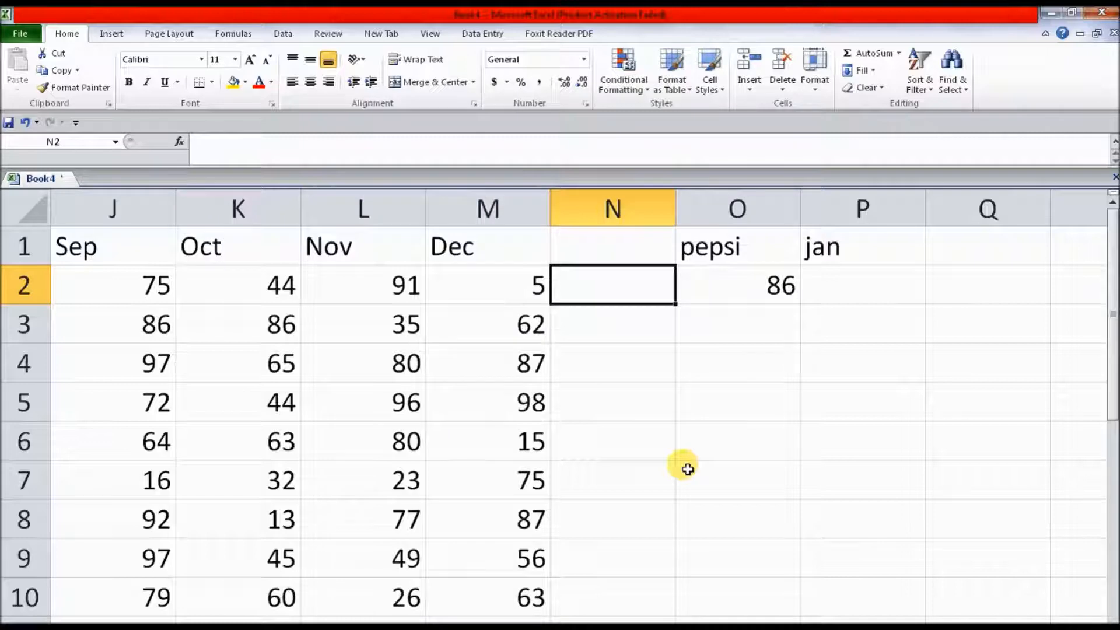